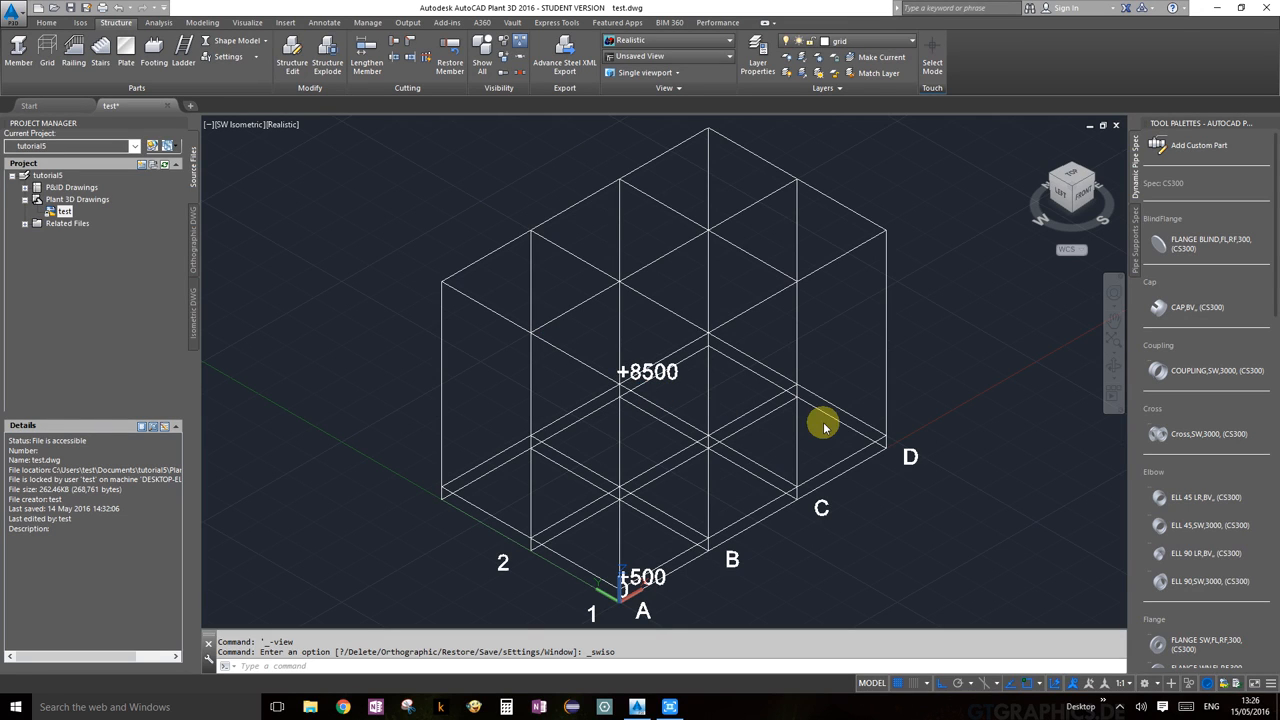
mouse_move(877, 418)
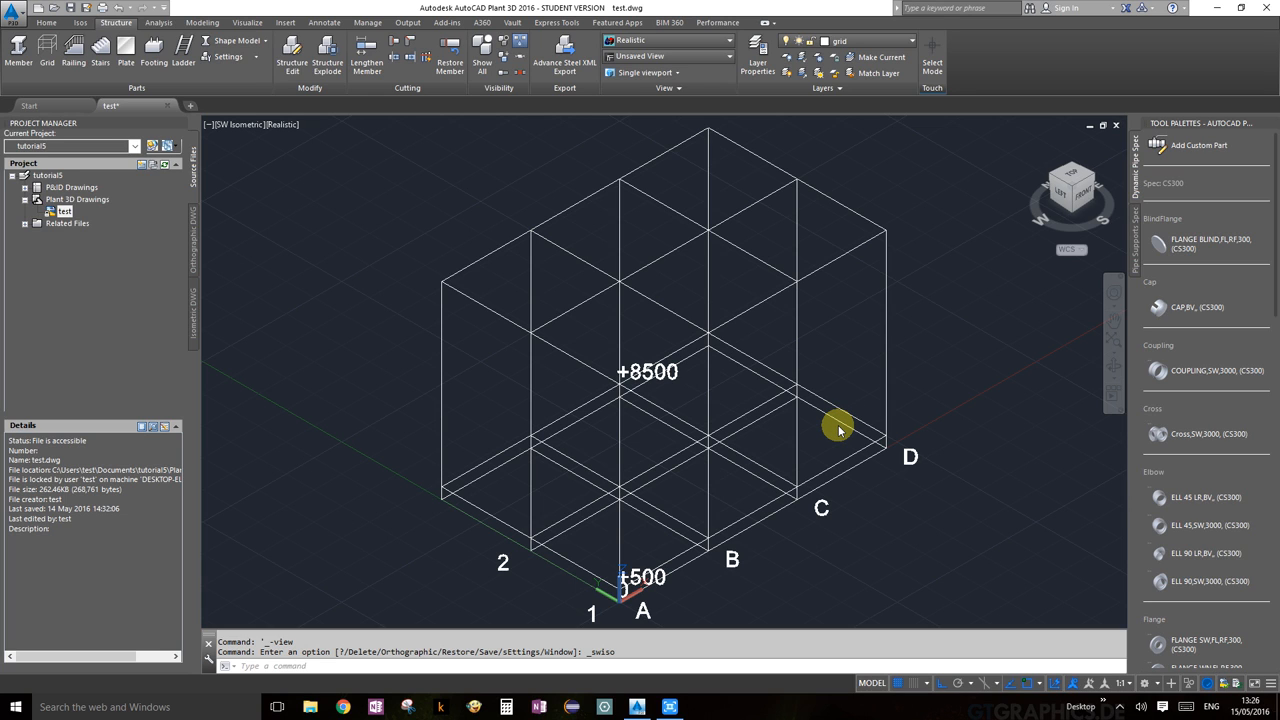
mouse_move(363, 288)
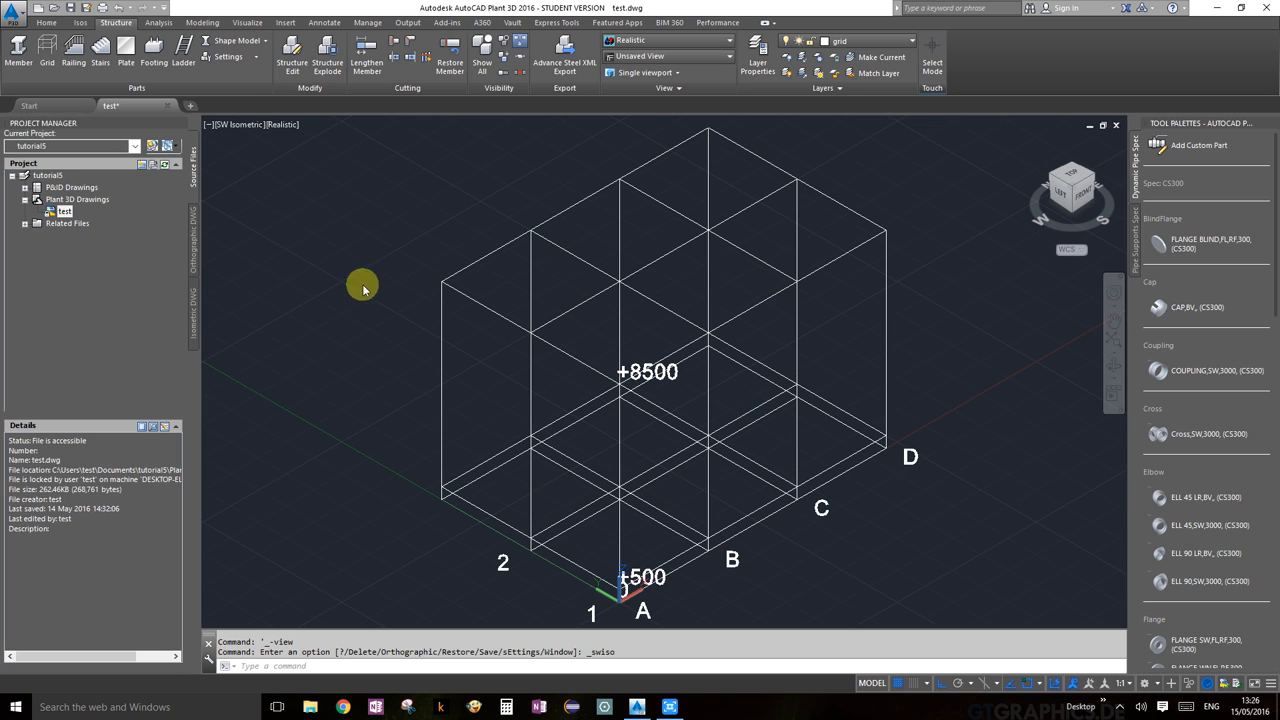
mouse_move(583, 512)
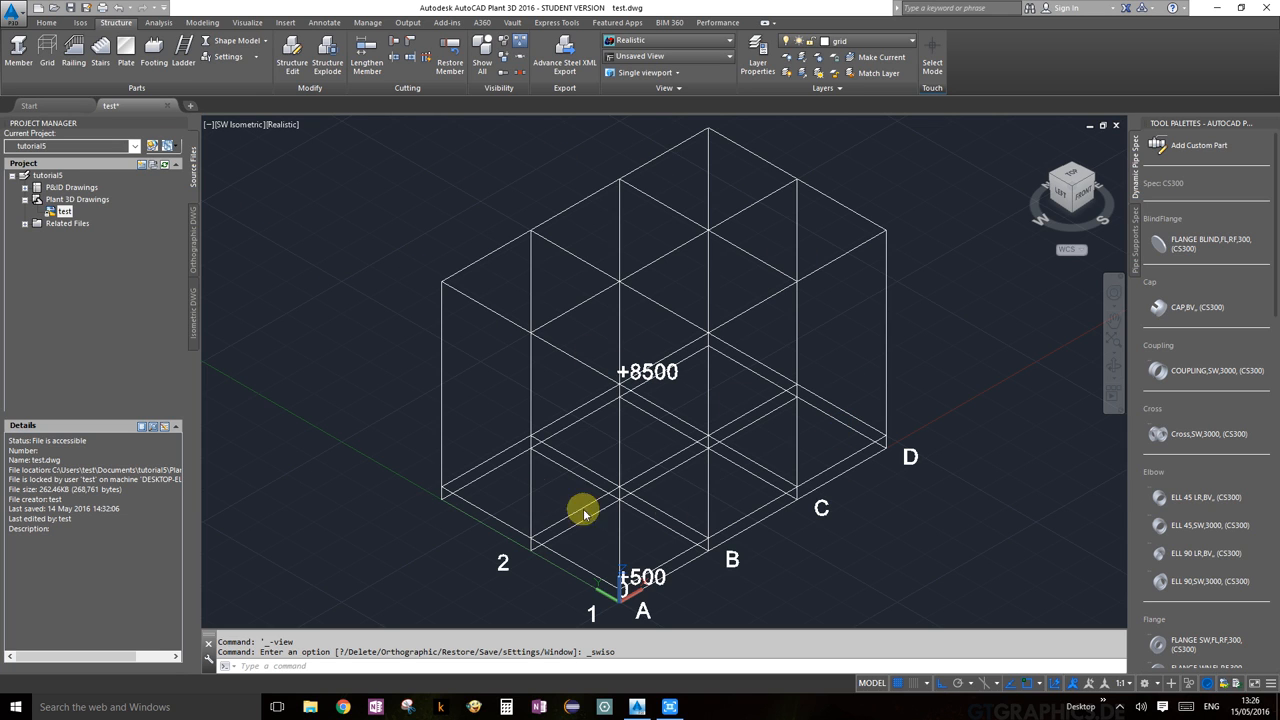
mouse_move(1039, 307)
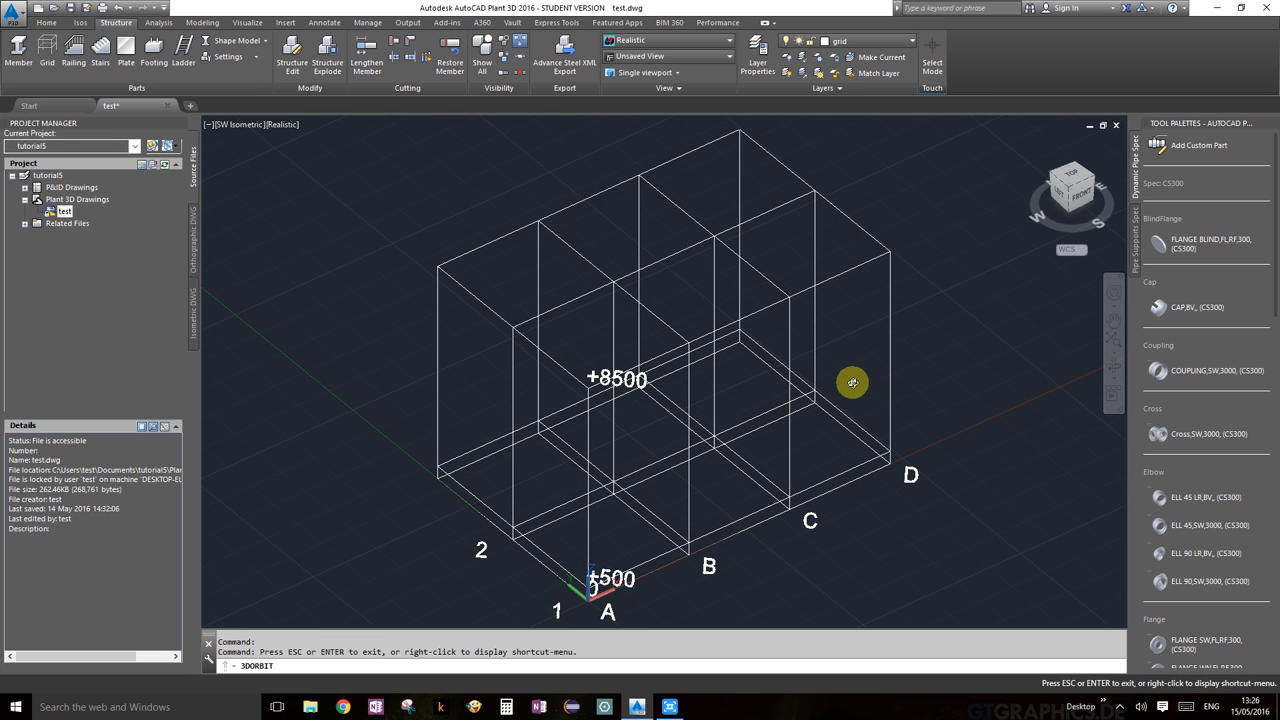
mouse_move(608, 249)
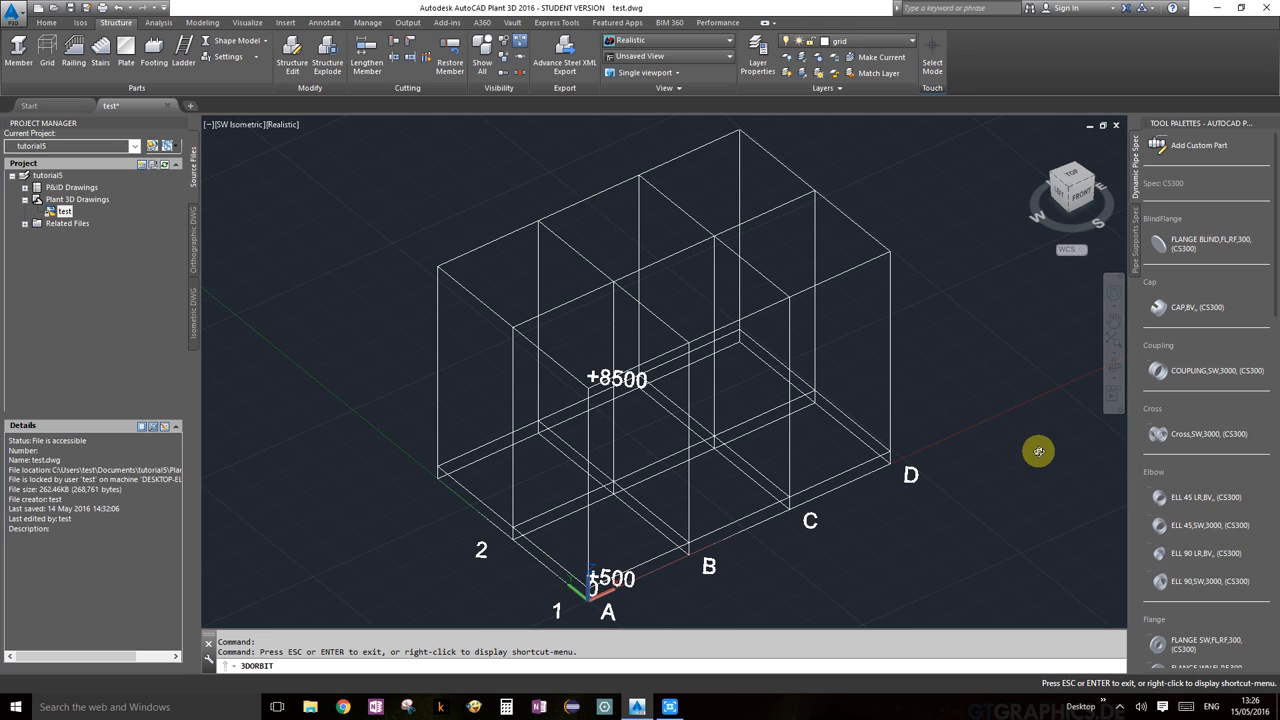
mouse_move(836, 262)
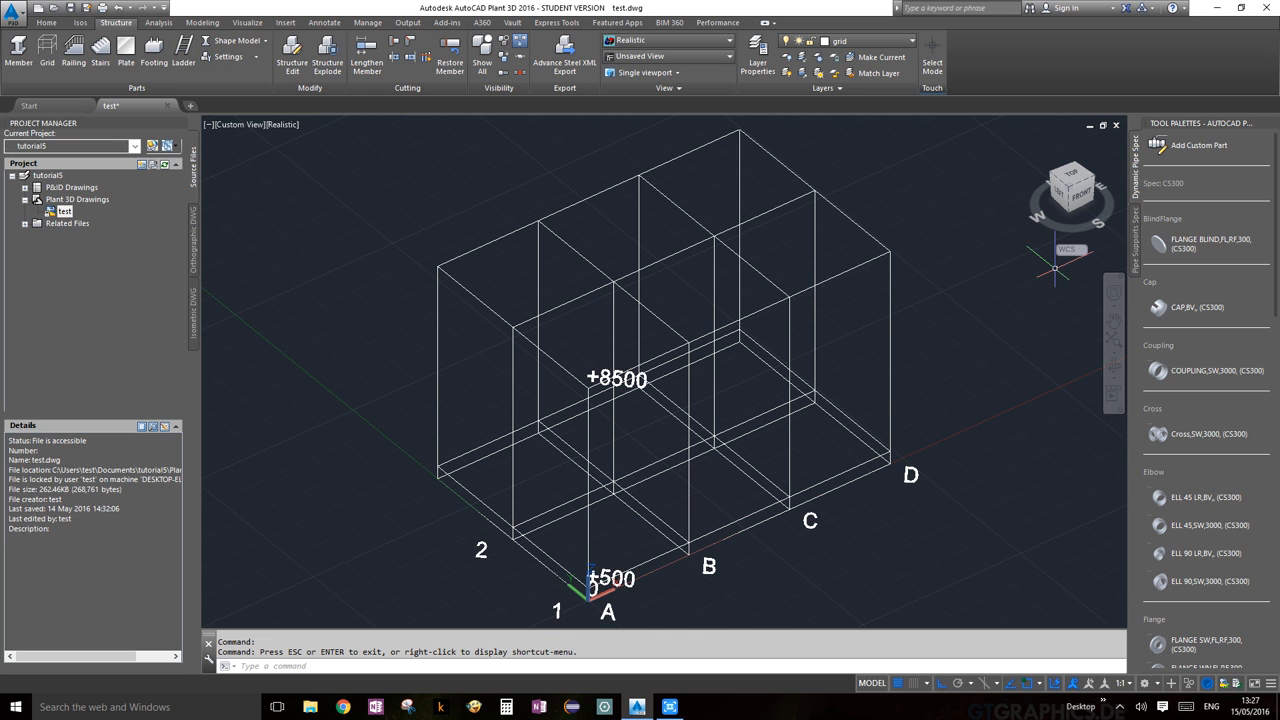
mouse_move(905, 42)
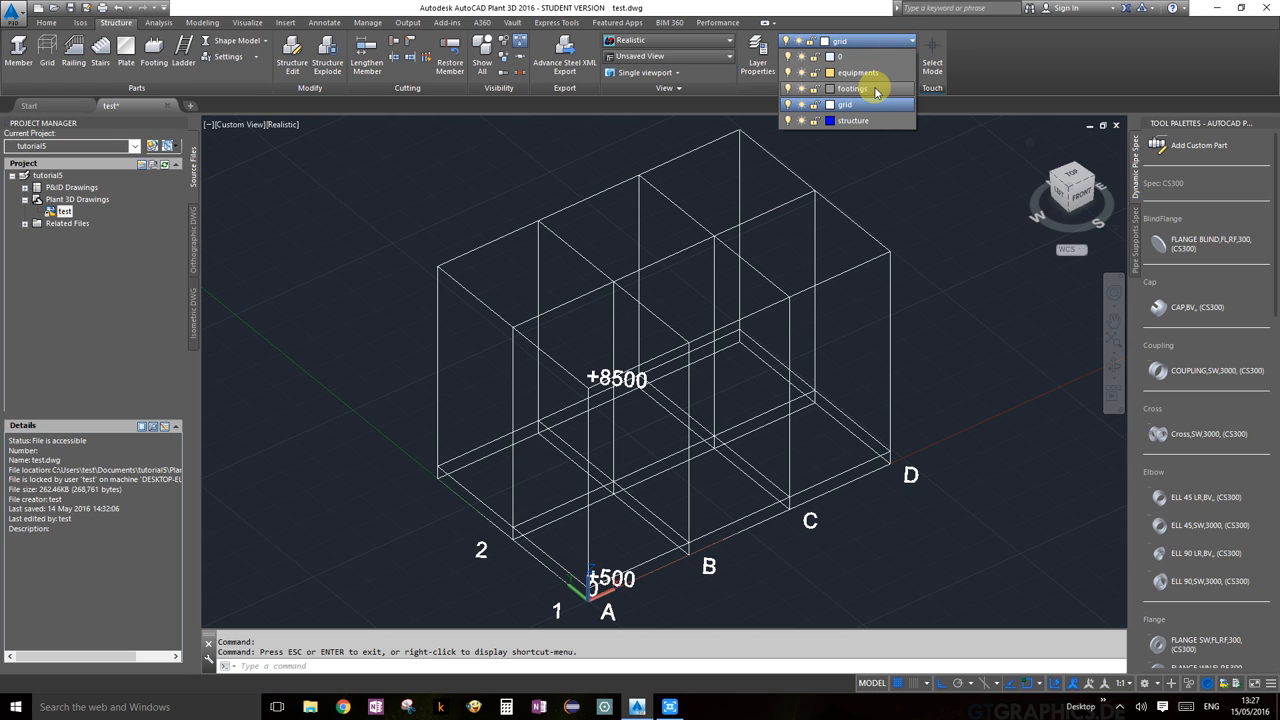
Step: Switch the current layer from grid to footings using the Layer dropdown
left_click(852, 88)
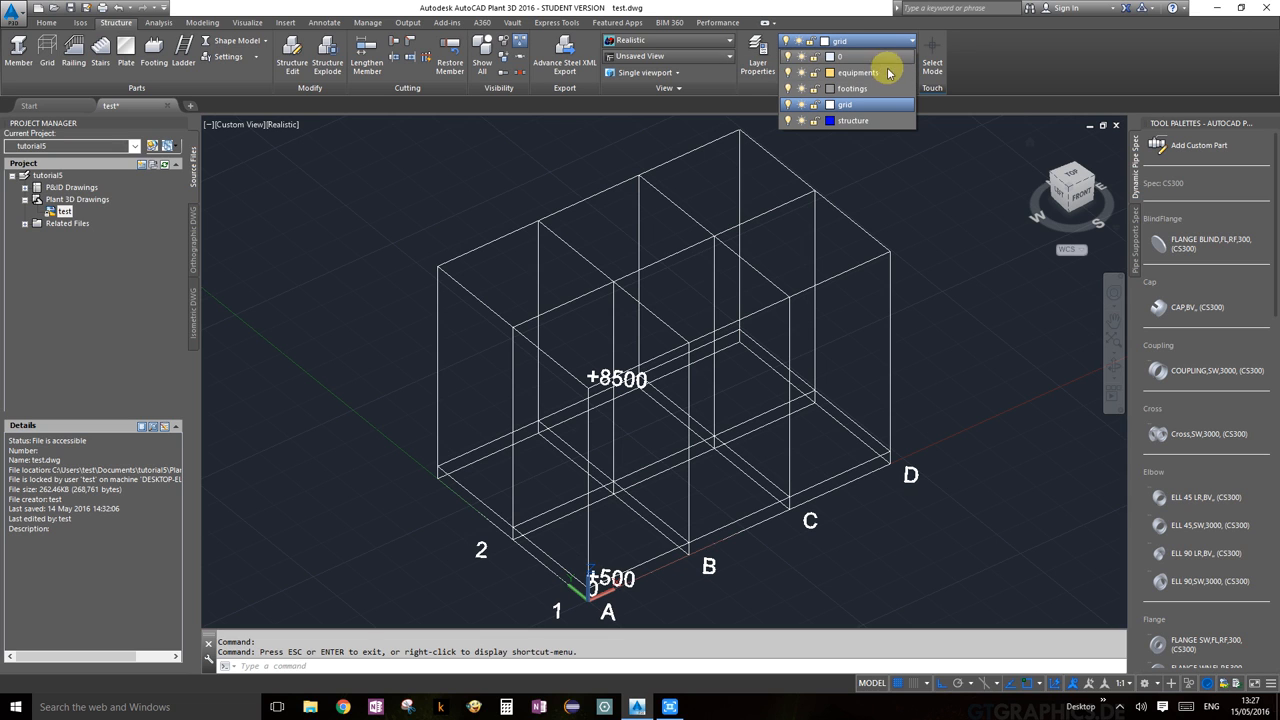
left_click(852, 88)
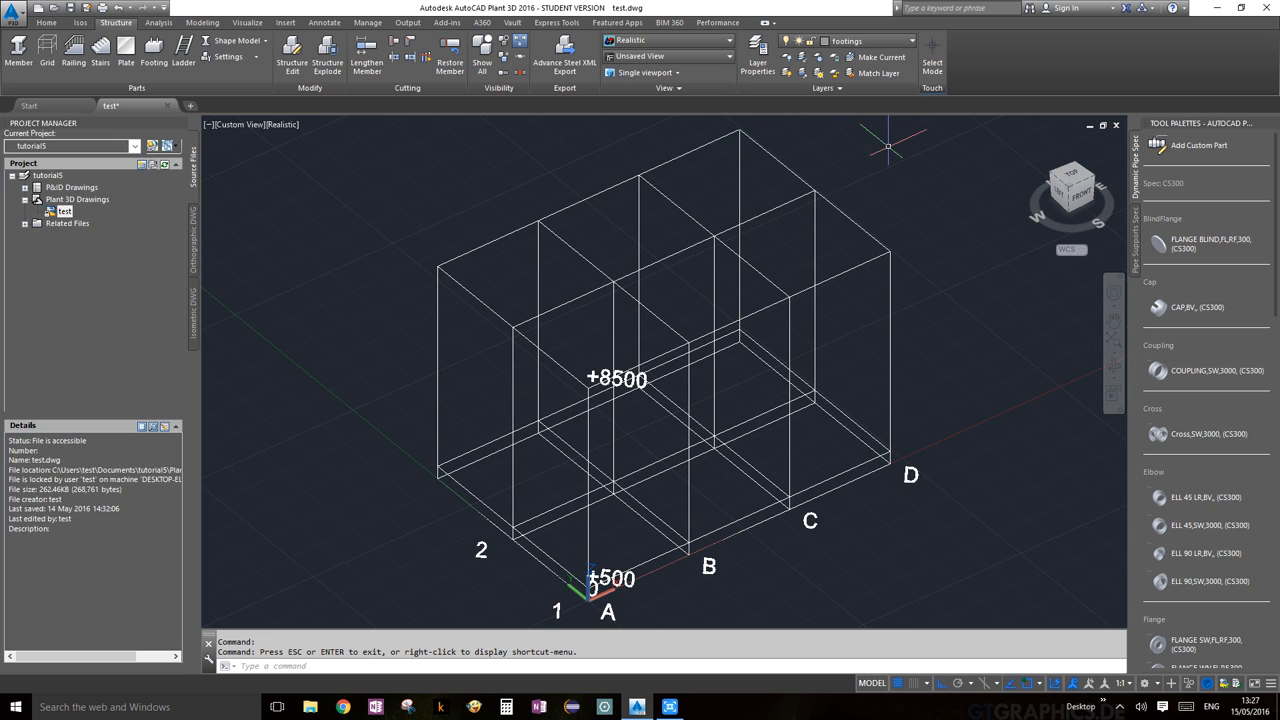
mouse_move(680, 263)
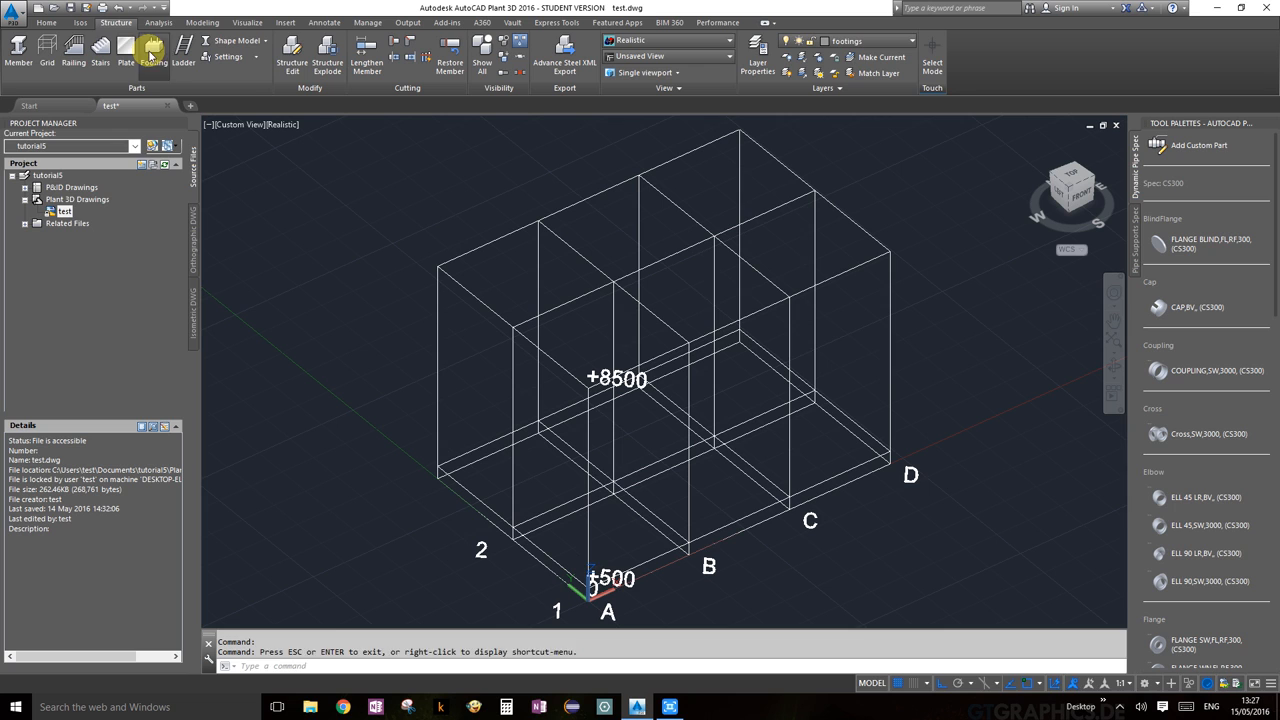
Step: Place a 600×600×600 ASTM concrete footing at grid intersection A-1
left_click(152, 50)
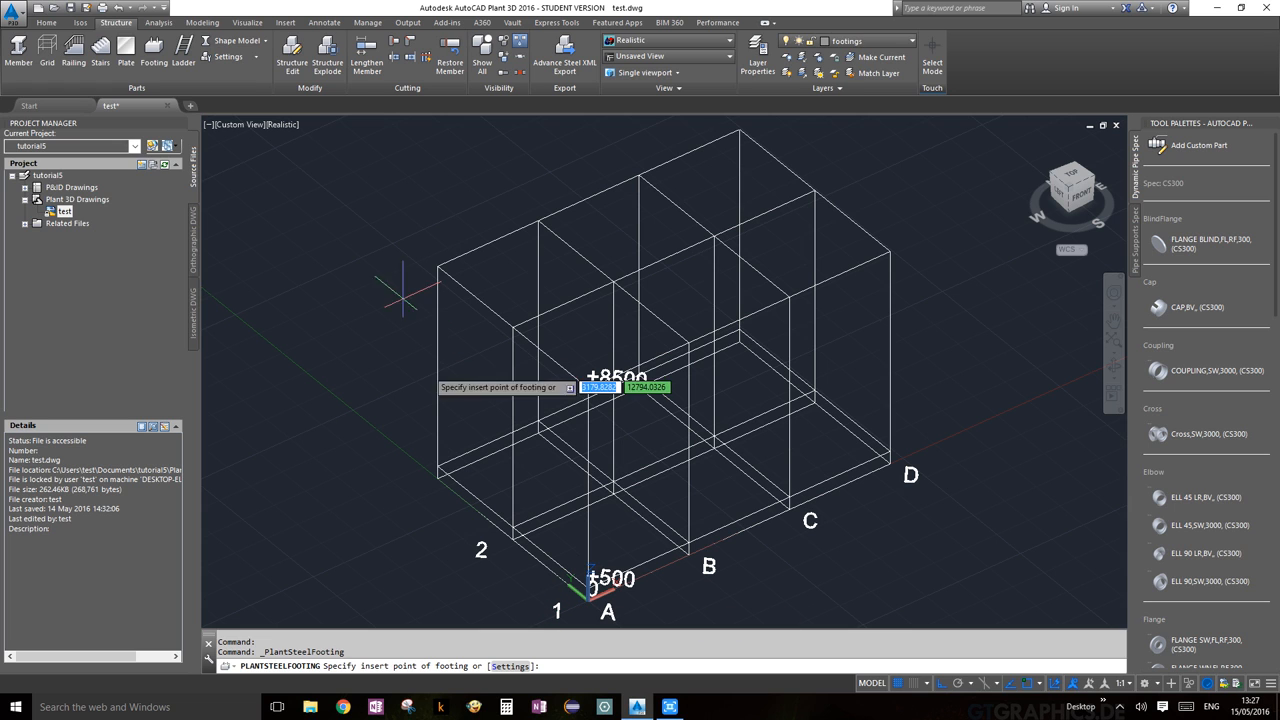
mouse_move(1030, 175)
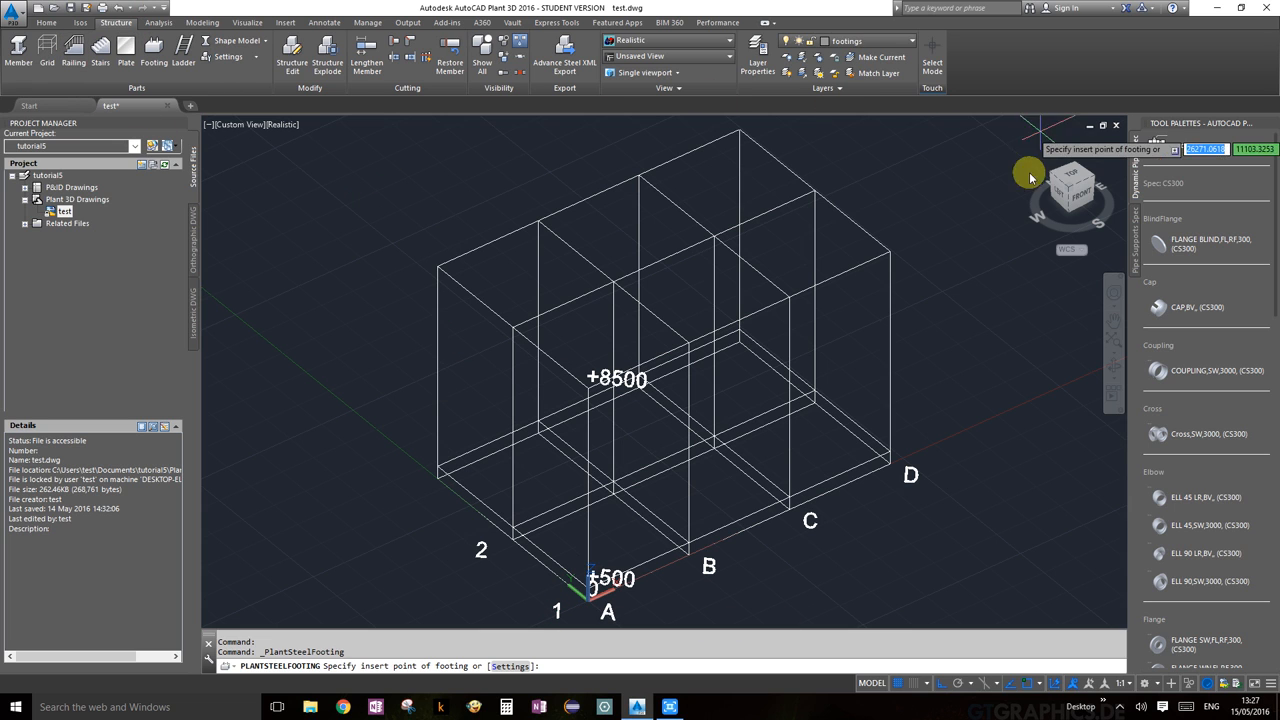
mouse_move(678, 505)
type("S")
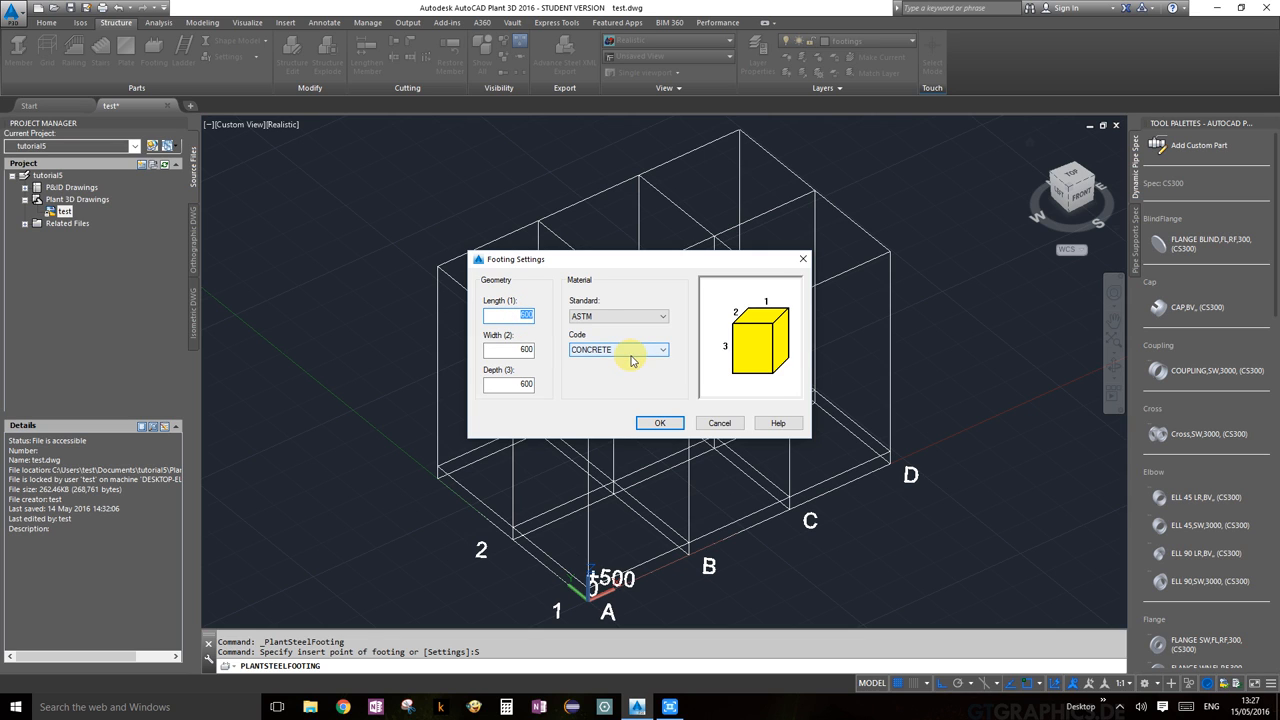
left_click(661, 316)
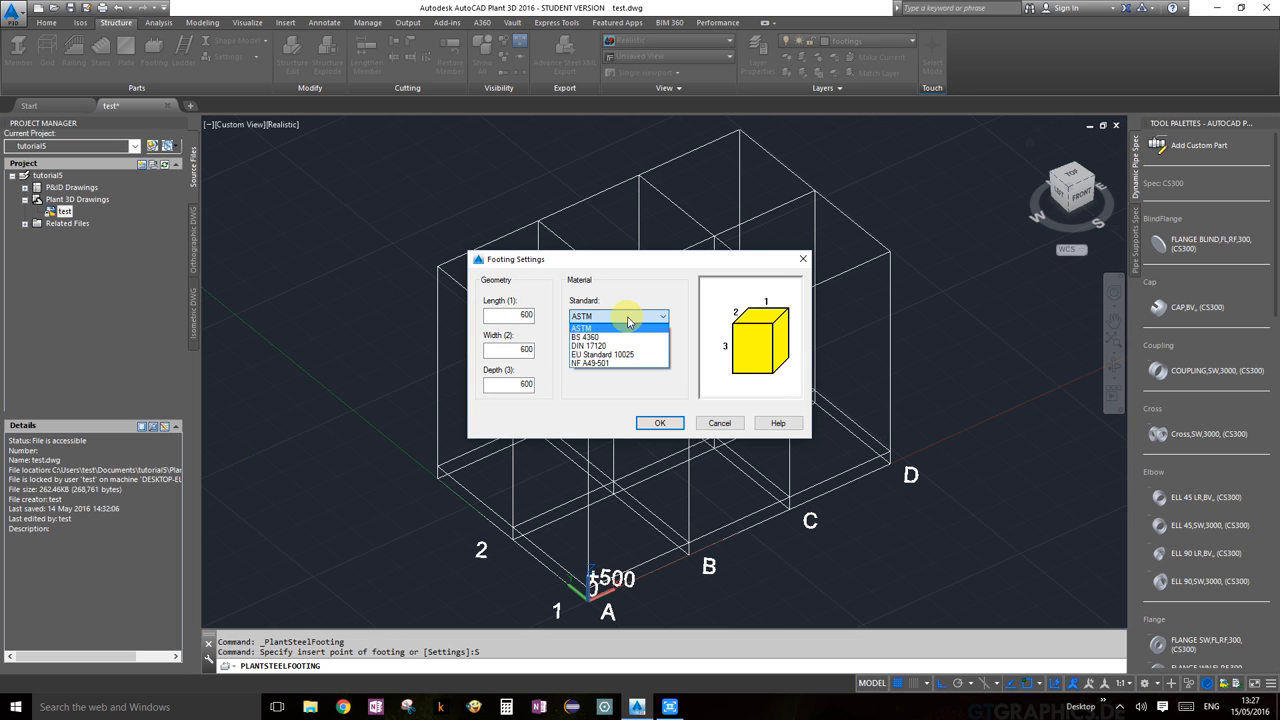
left_click(581, 328)
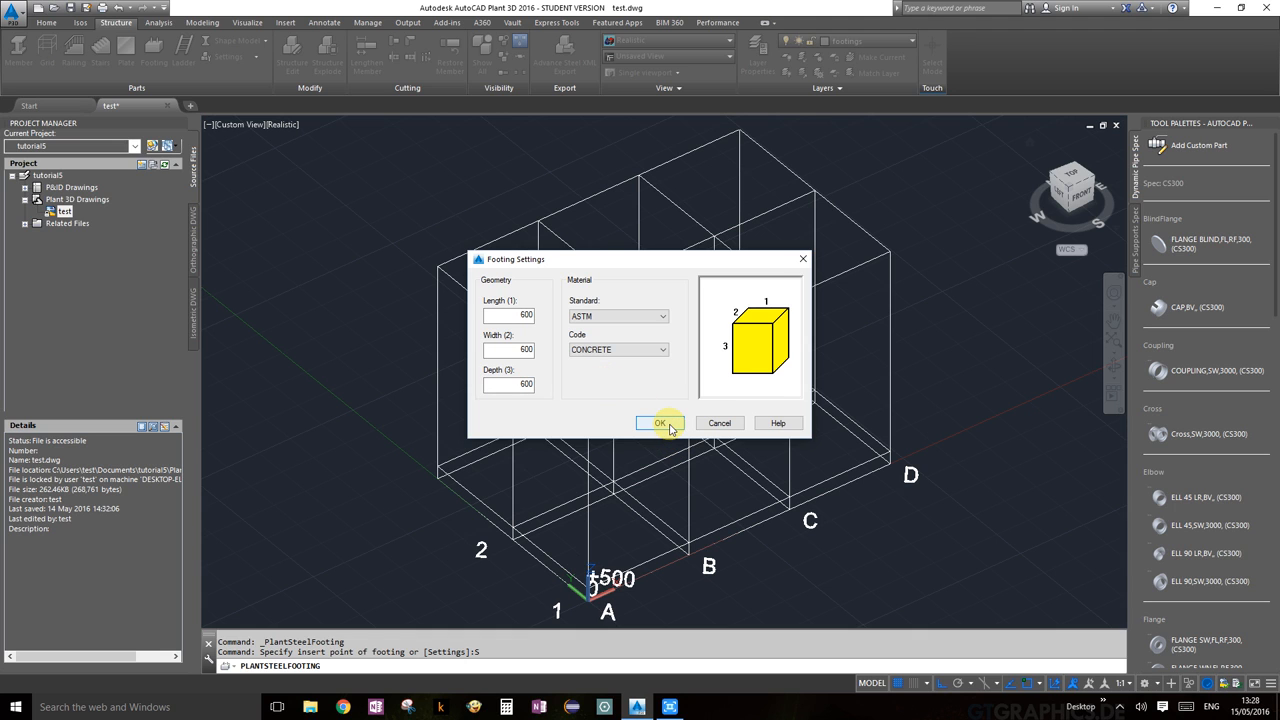
left_click(659, 422)
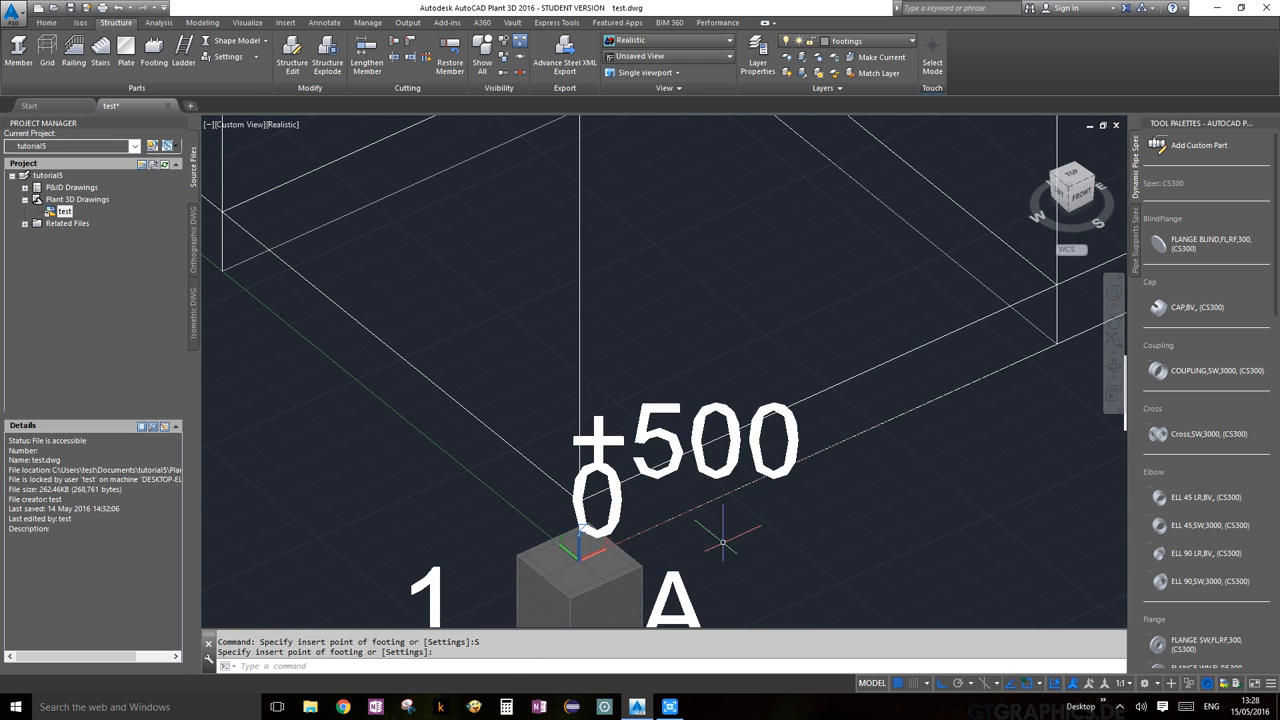
scroll("down", 3)
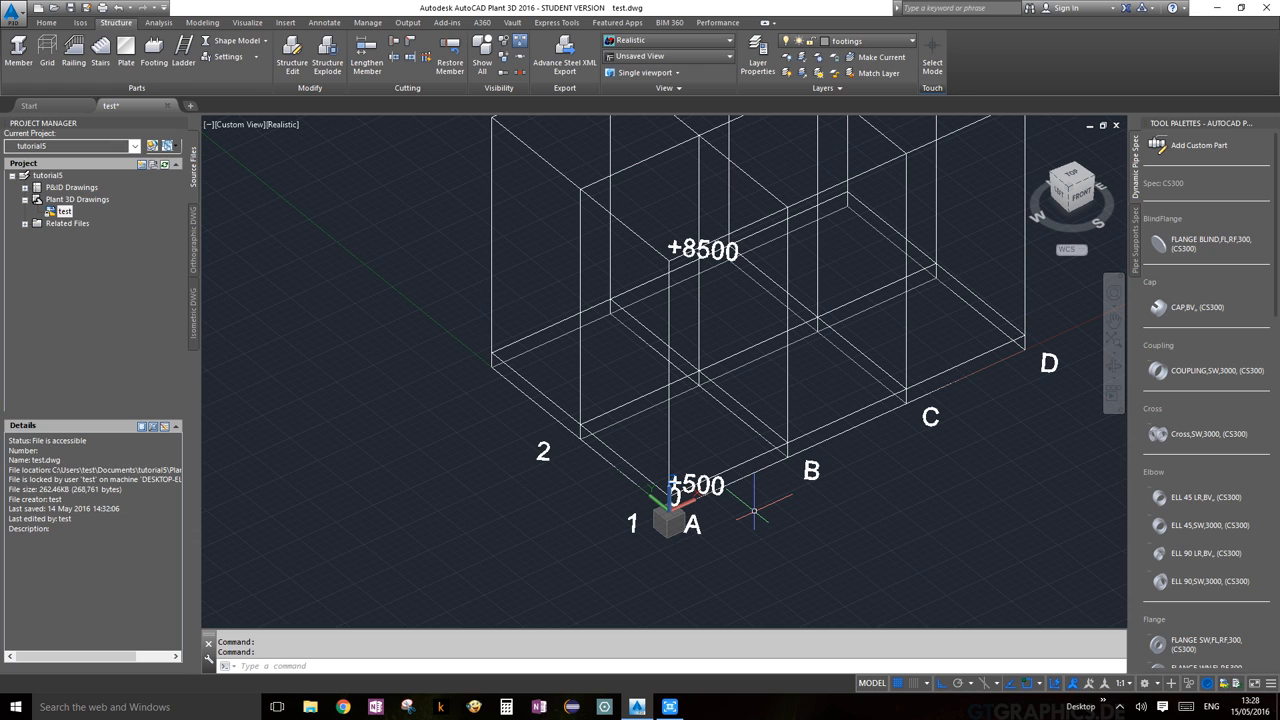
type("CP")
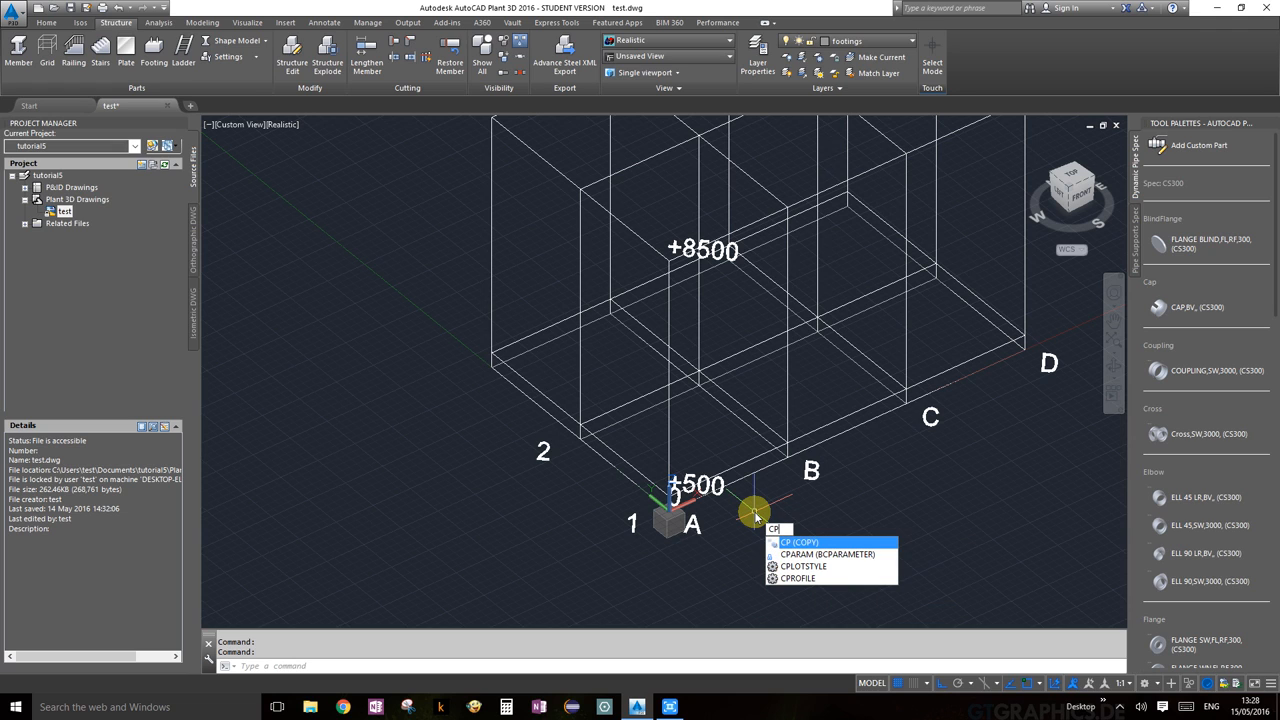
type("C")
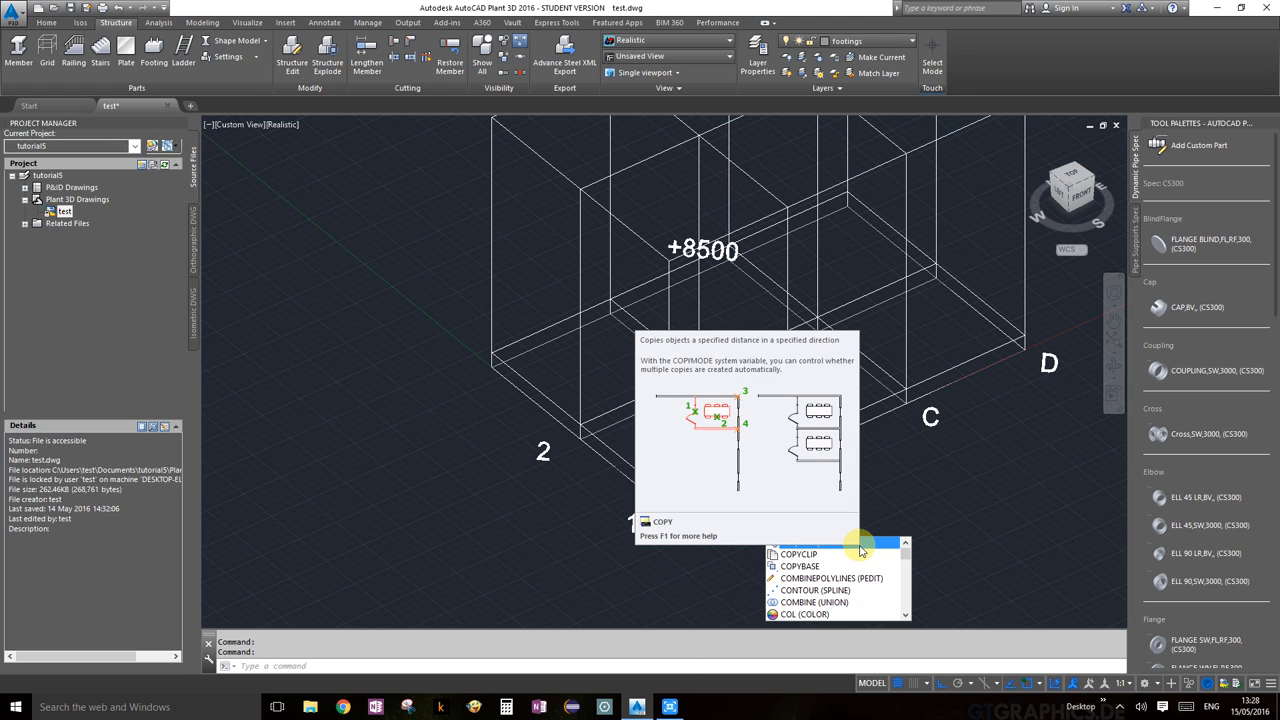
type("CO")
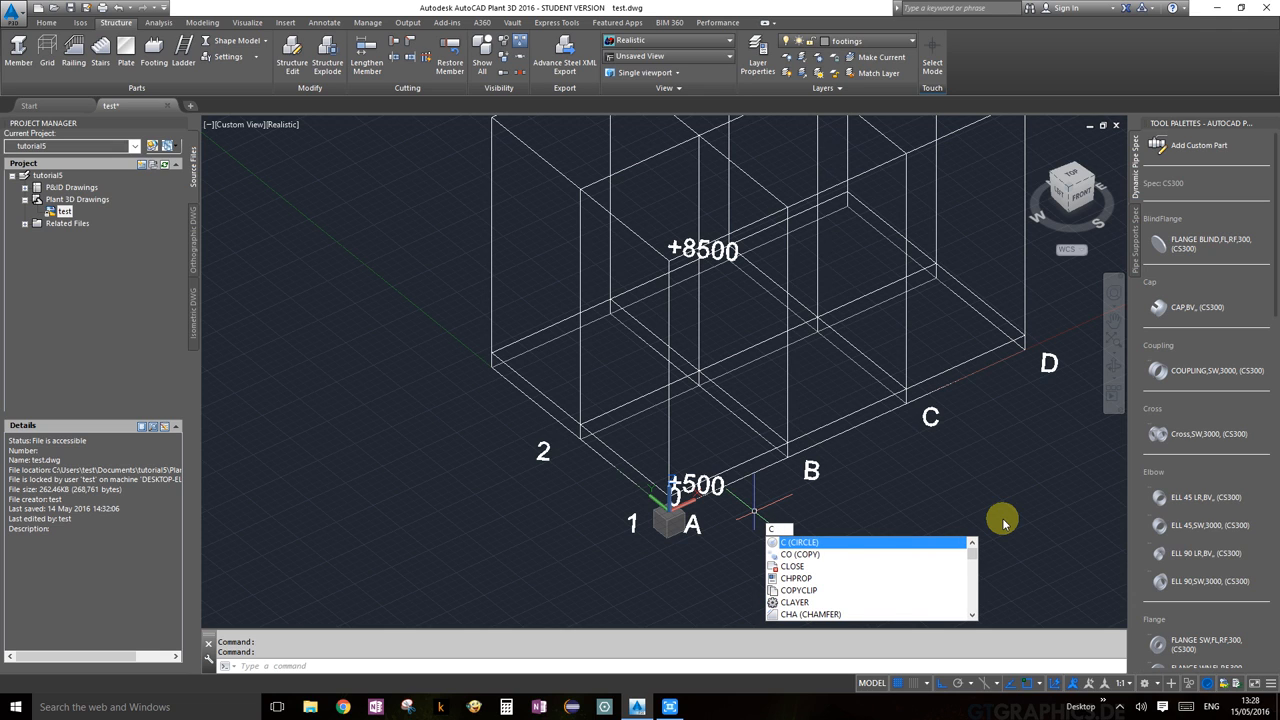
type("RO")
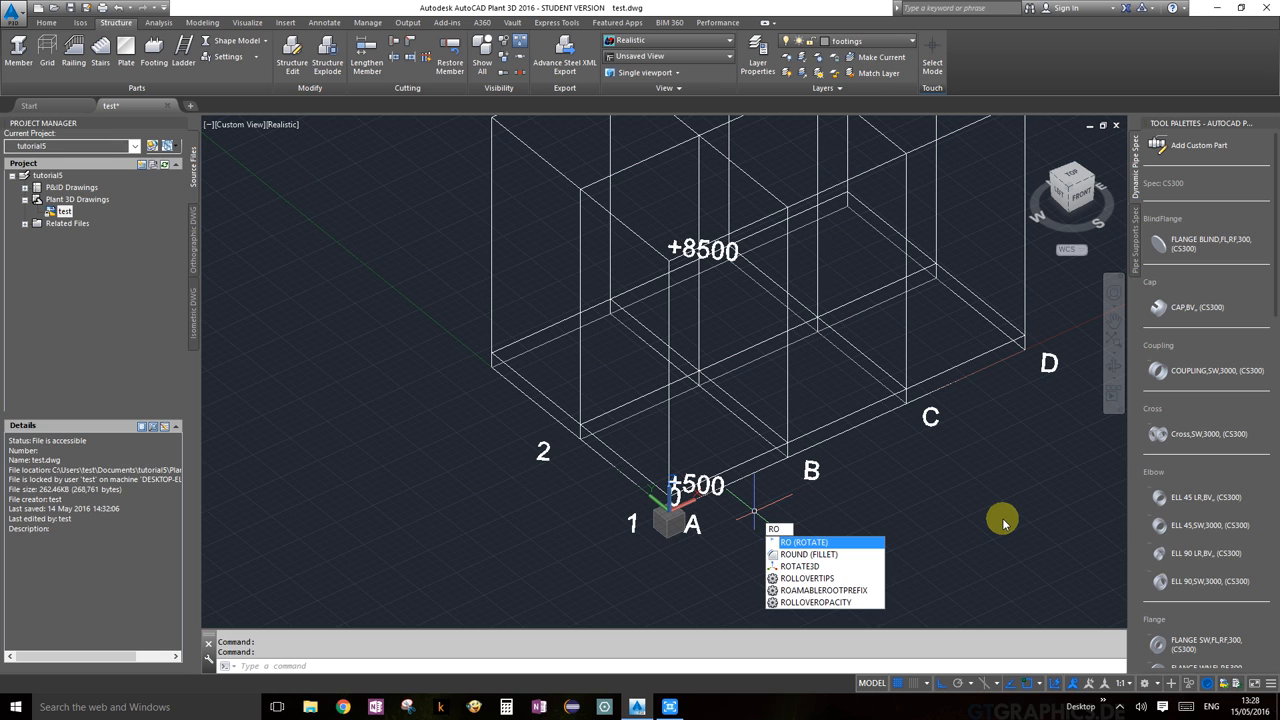
mouse_move(847, 554)
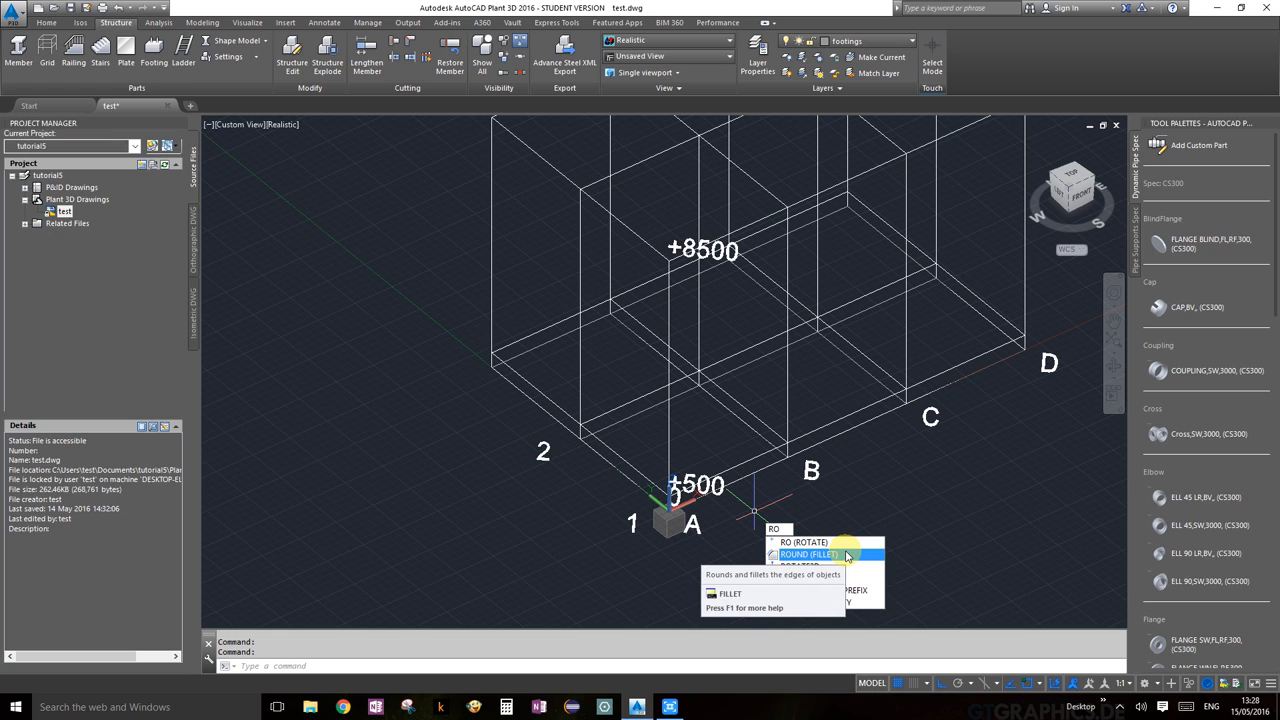
mouse_move(805, 542)
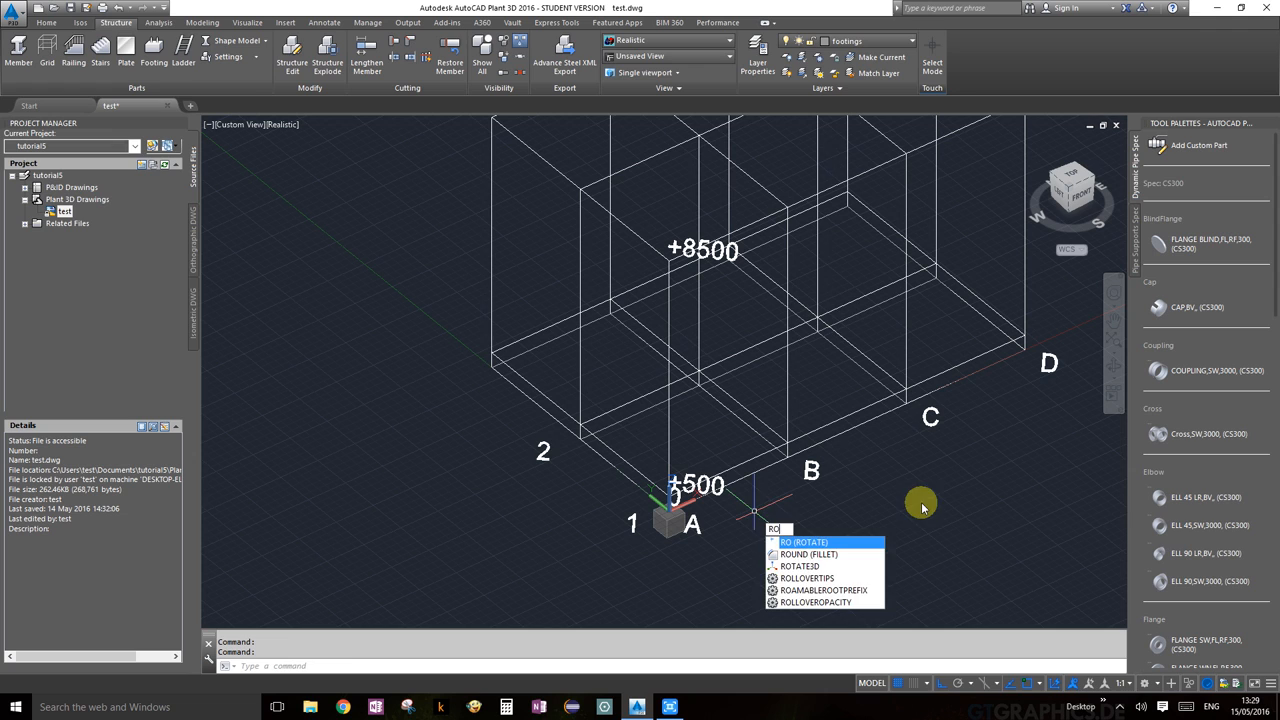
Step: Cancel the stray command, start COPY and select the A-1 footing
key("Escape")
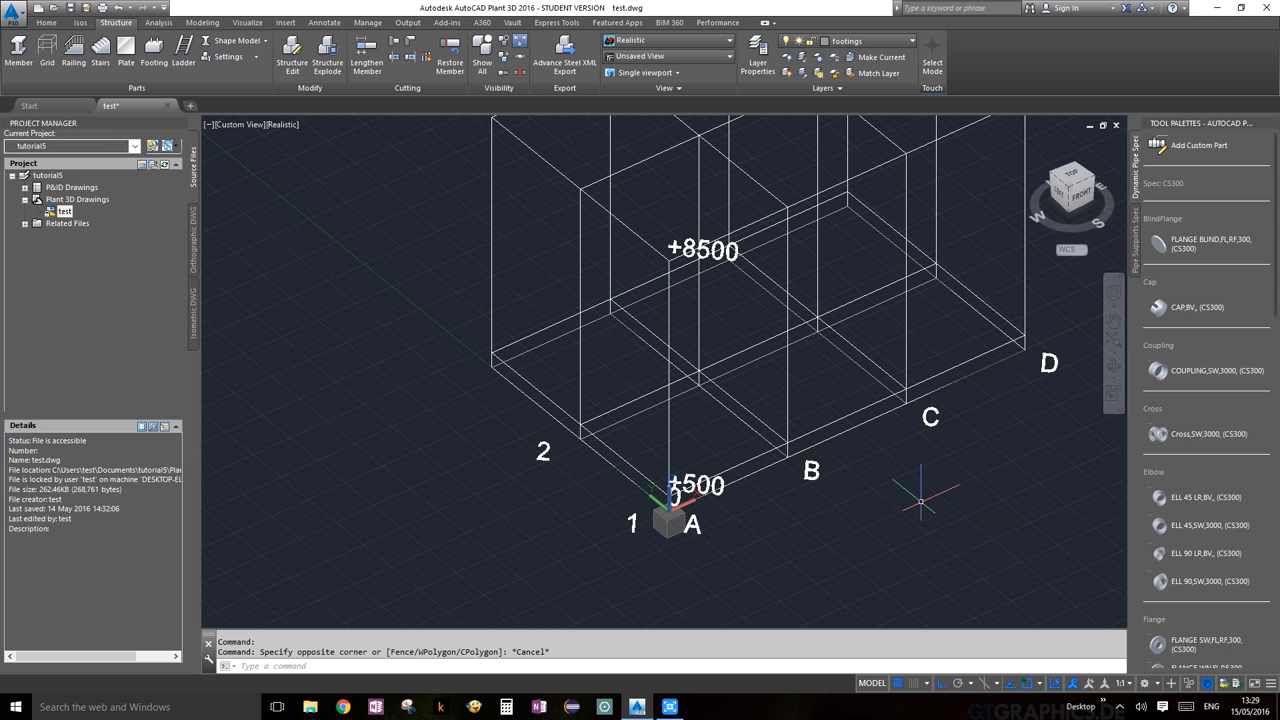
type("CO")
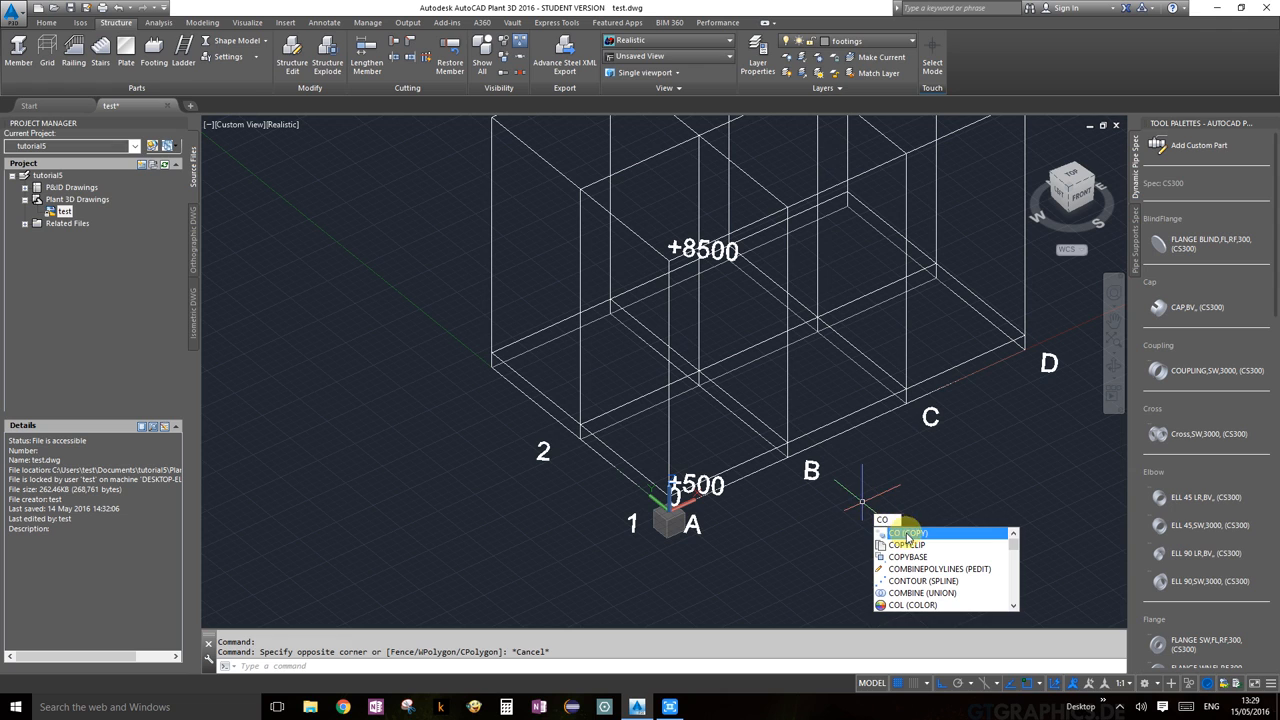
left_click(907, 532)
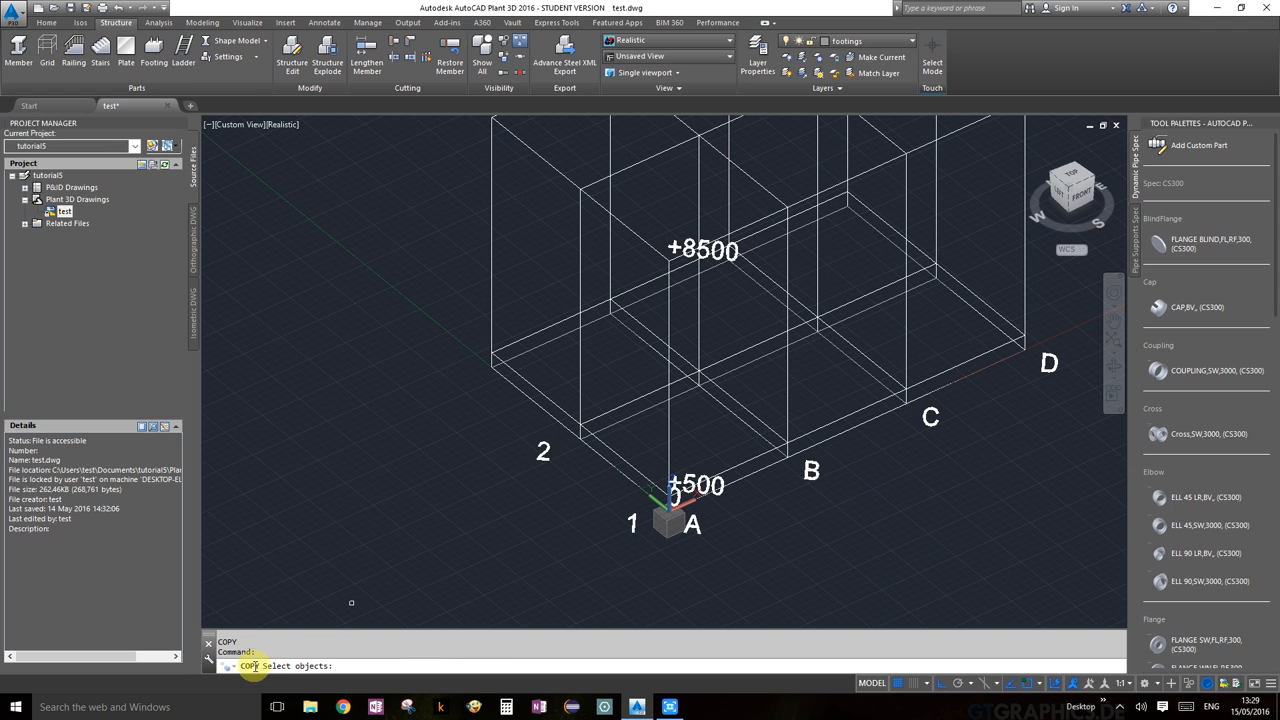
mouse_move(634, 556)
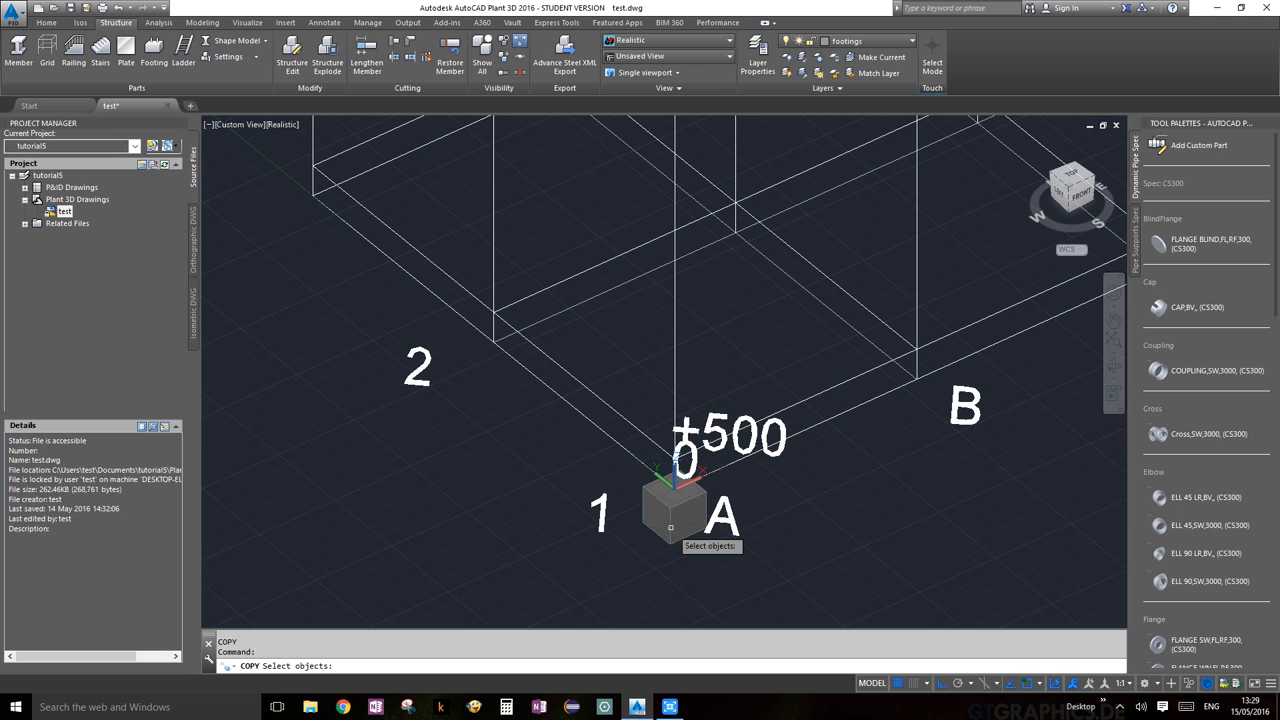
left_click(672, 505)
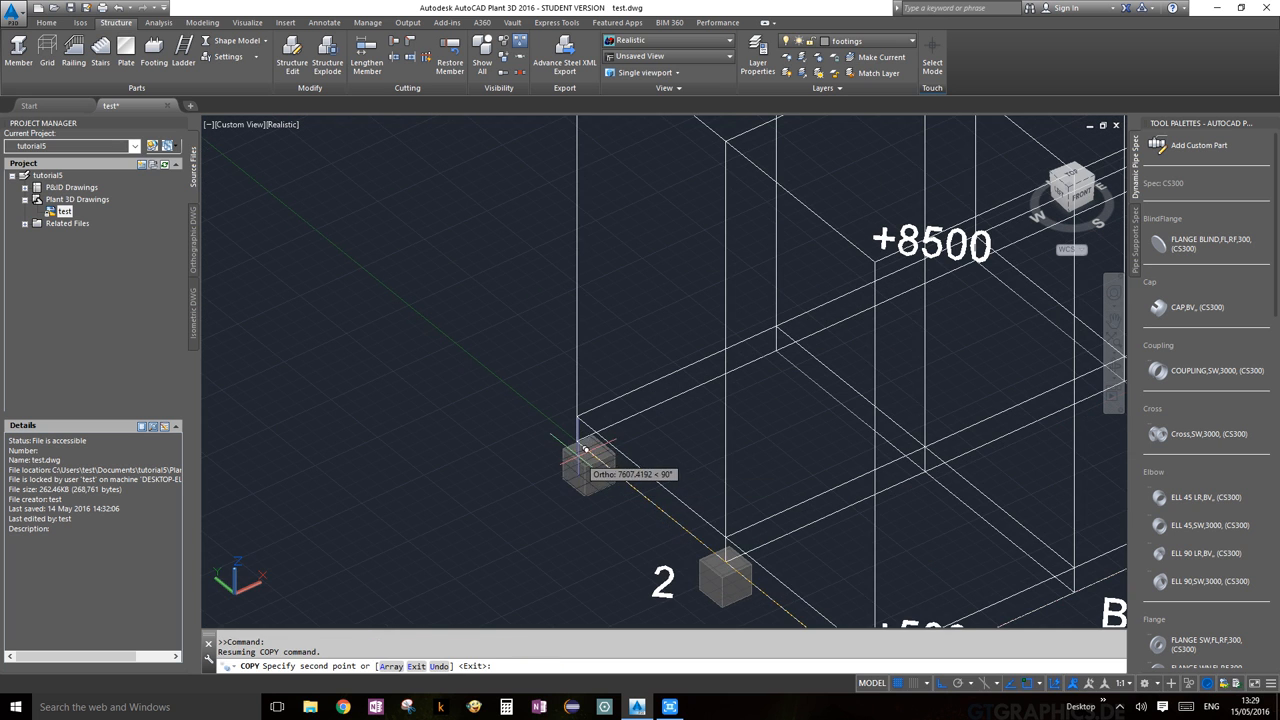
mouse_move(775, 355)
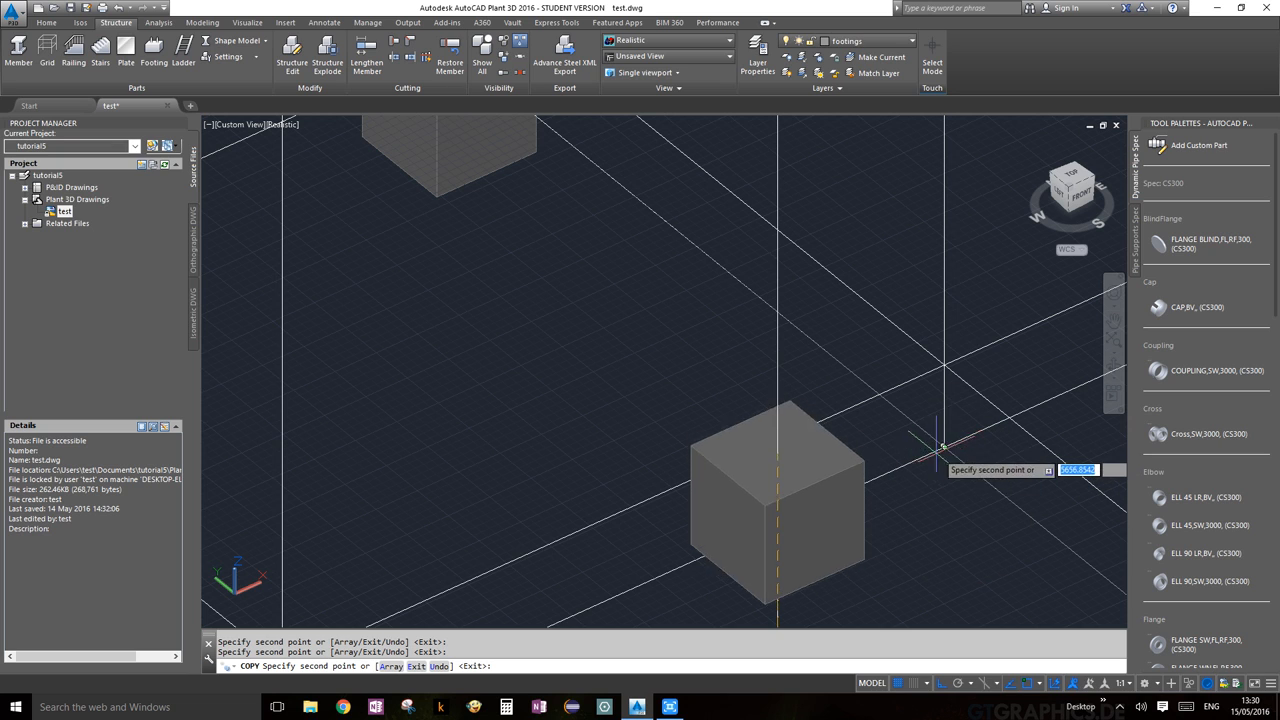
mouse_move(948, 441)
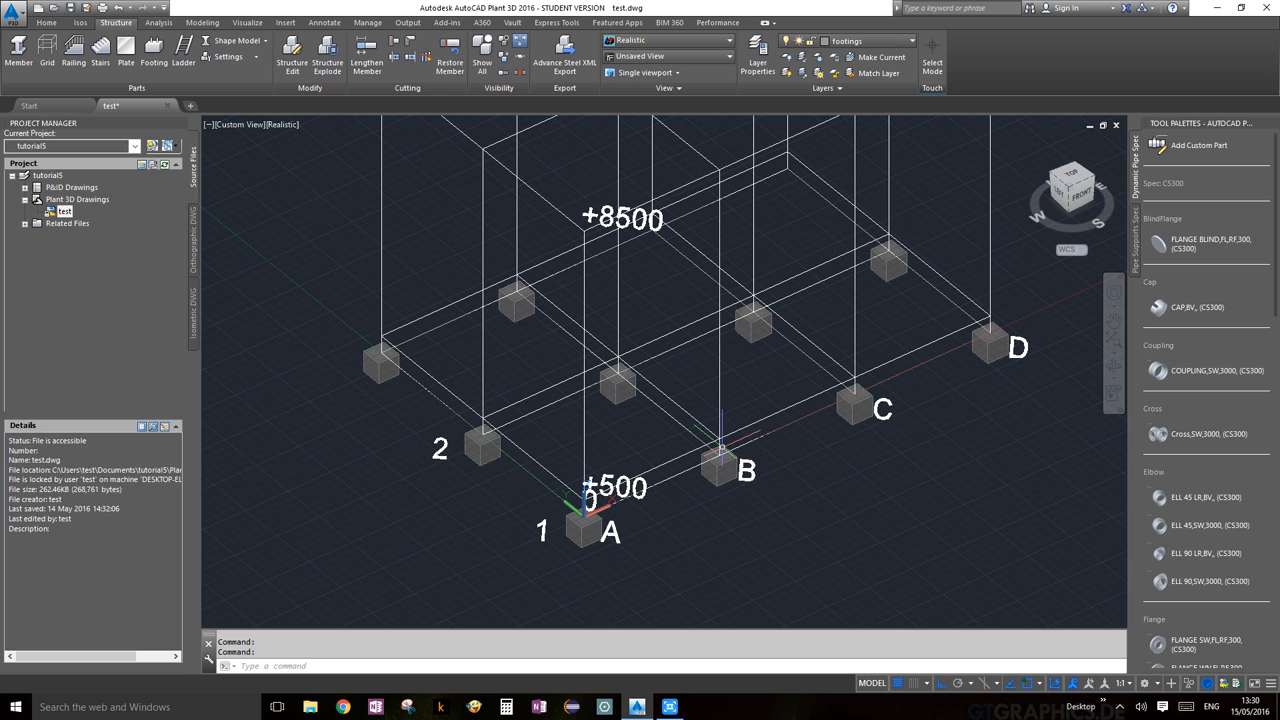
mouse_move(1043, 340)
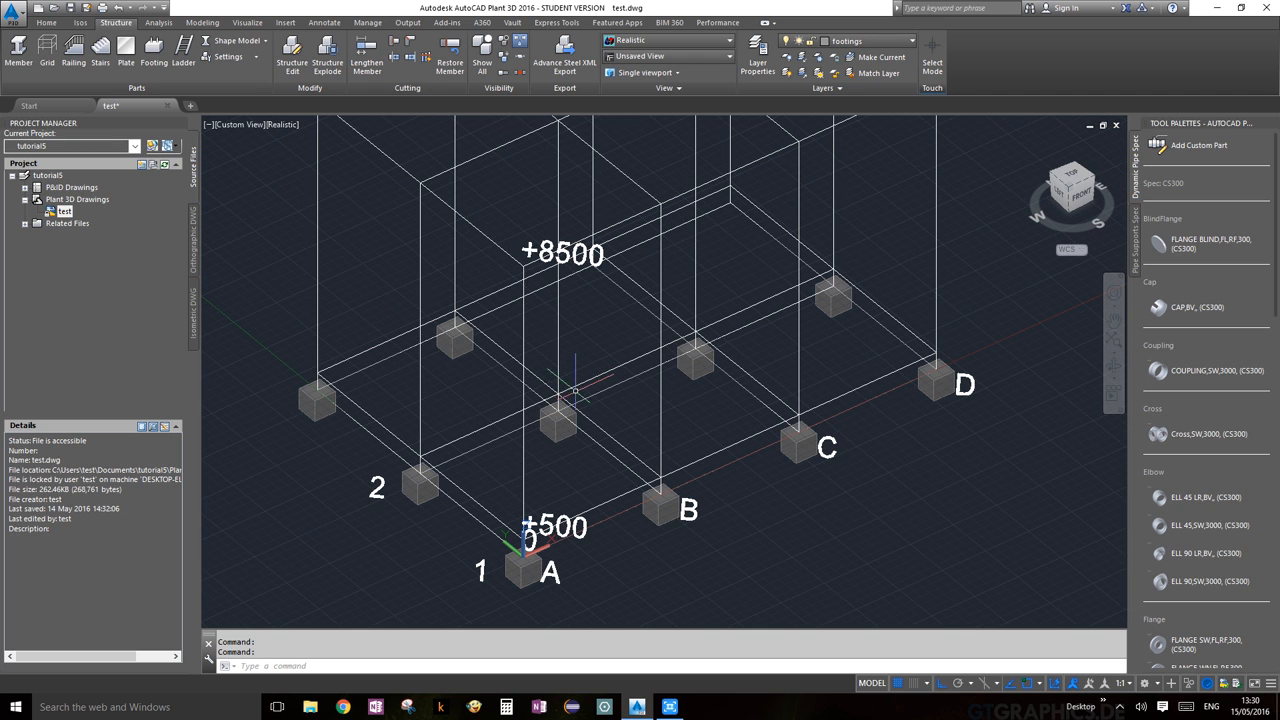
mouse_move(346, 162)
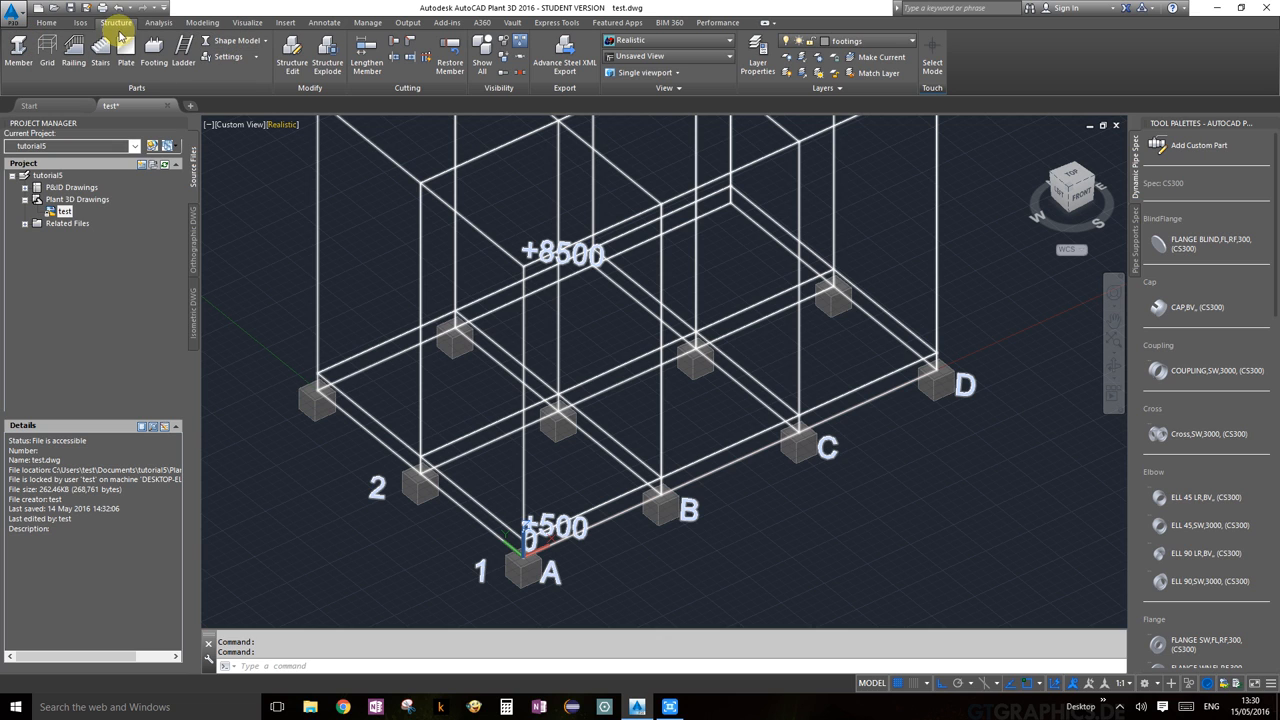
mouse_move(170, 91)
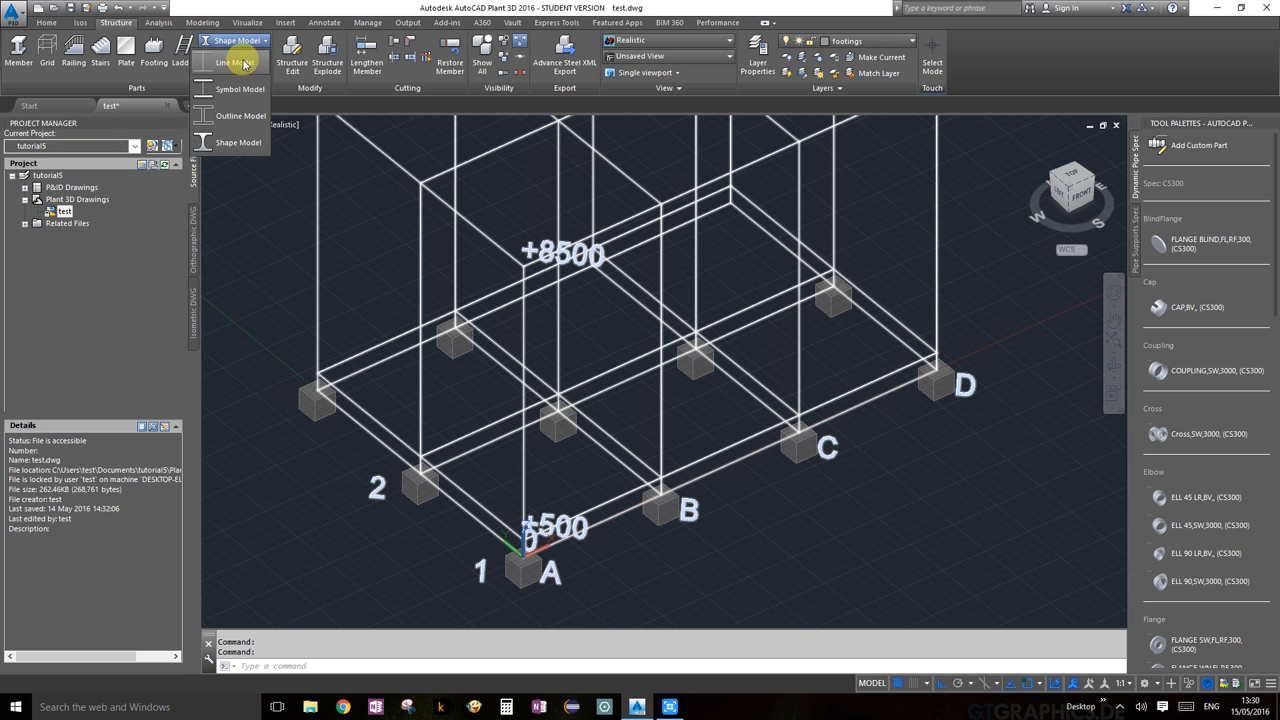
Step: Switch the structural member display to Line Model
left_click(237, 62)
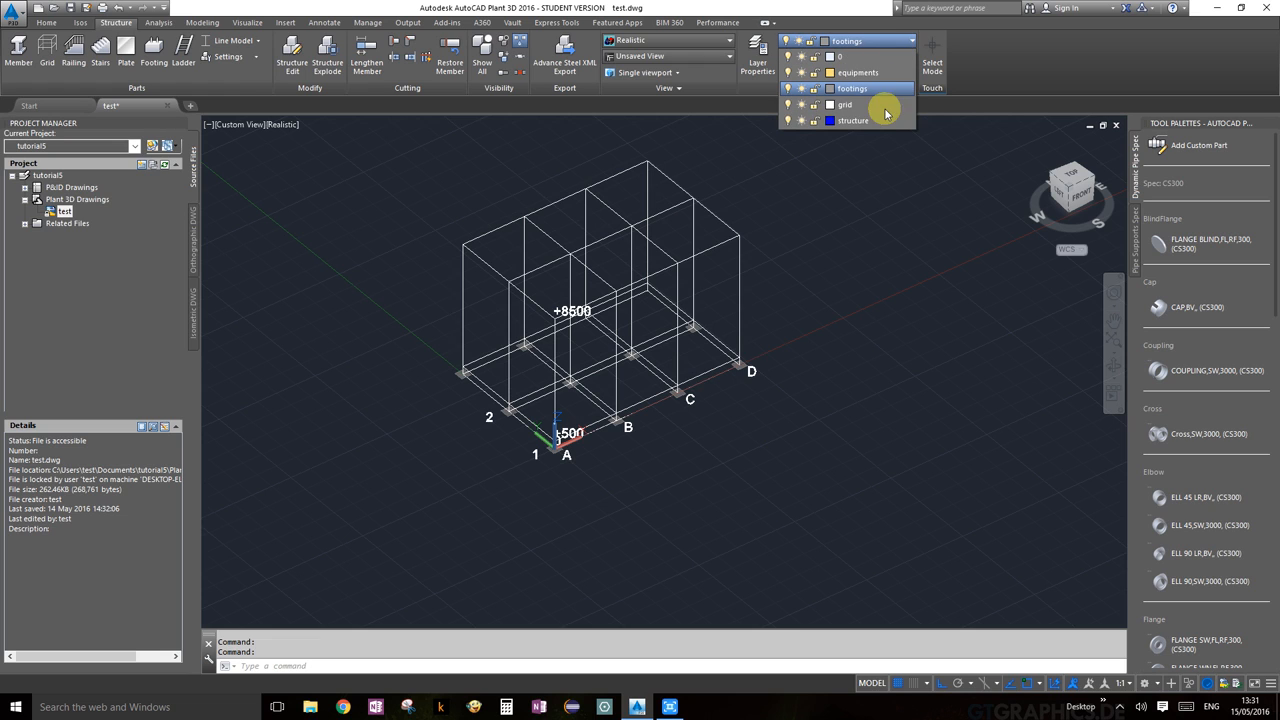
Step: Make structure the current layer and start a new member with Settings showing
left_click(852, 120)
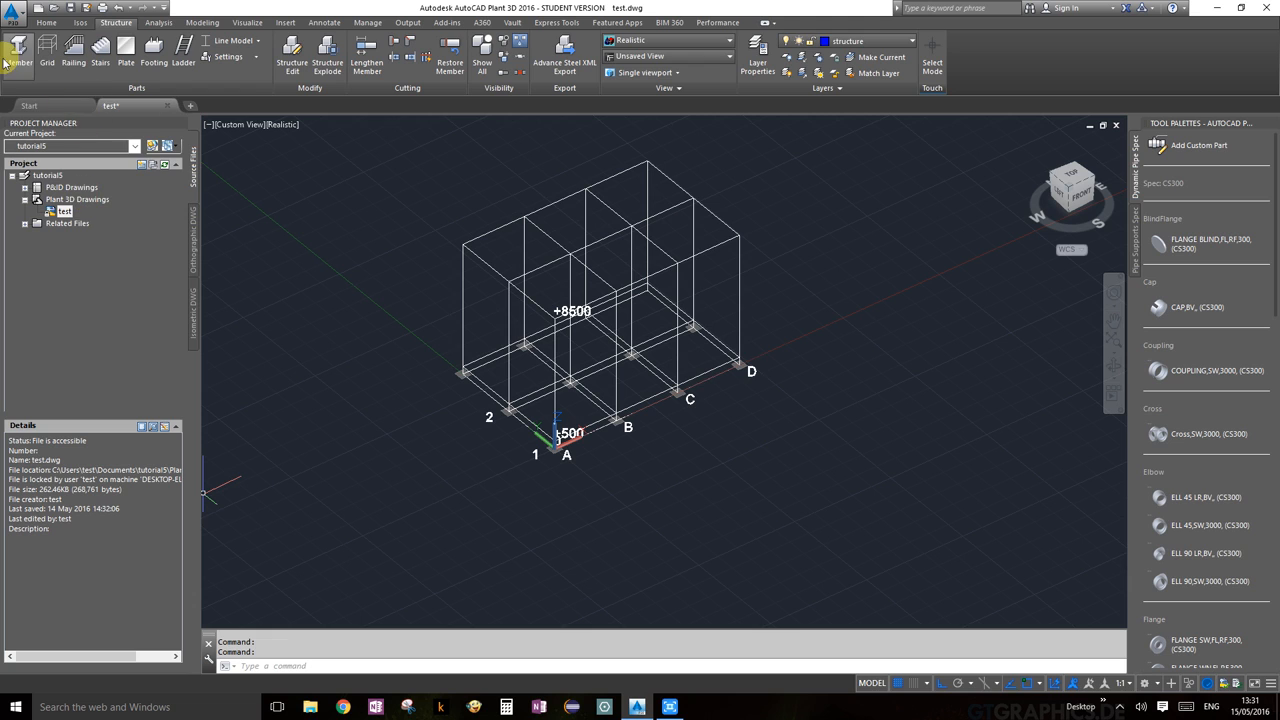
left_click(17, 60)
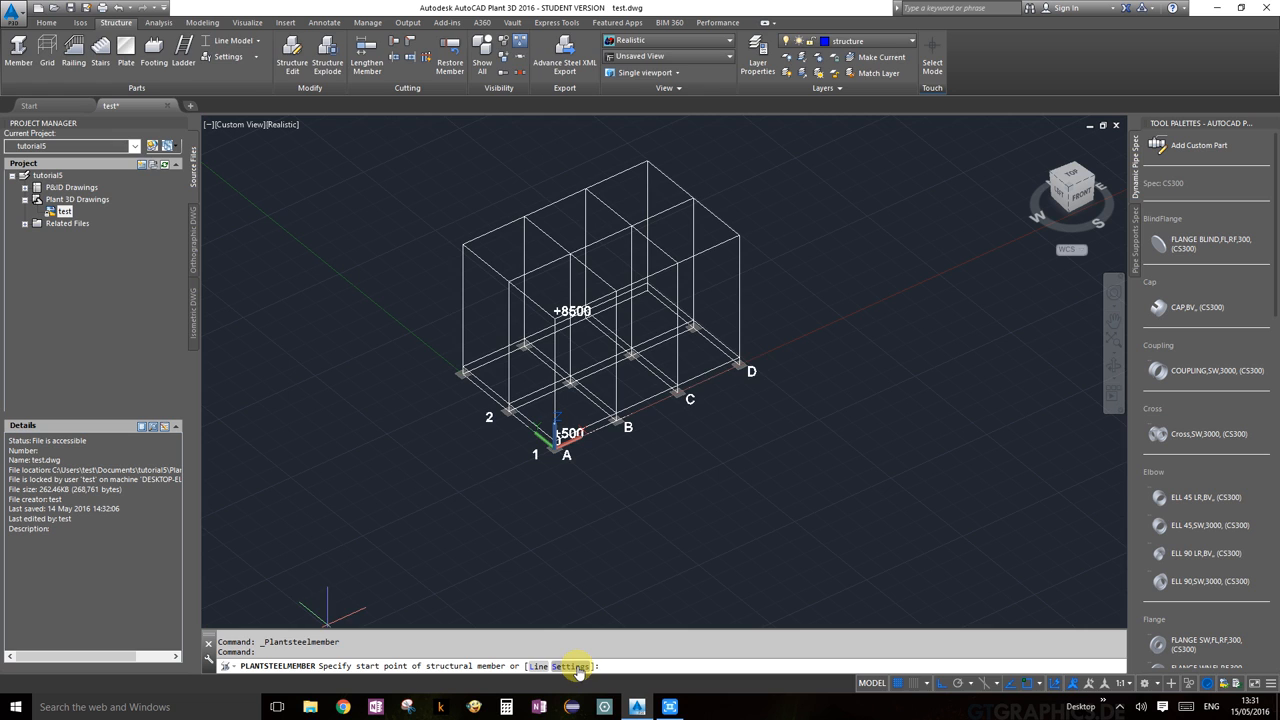
left_click(570, 666)
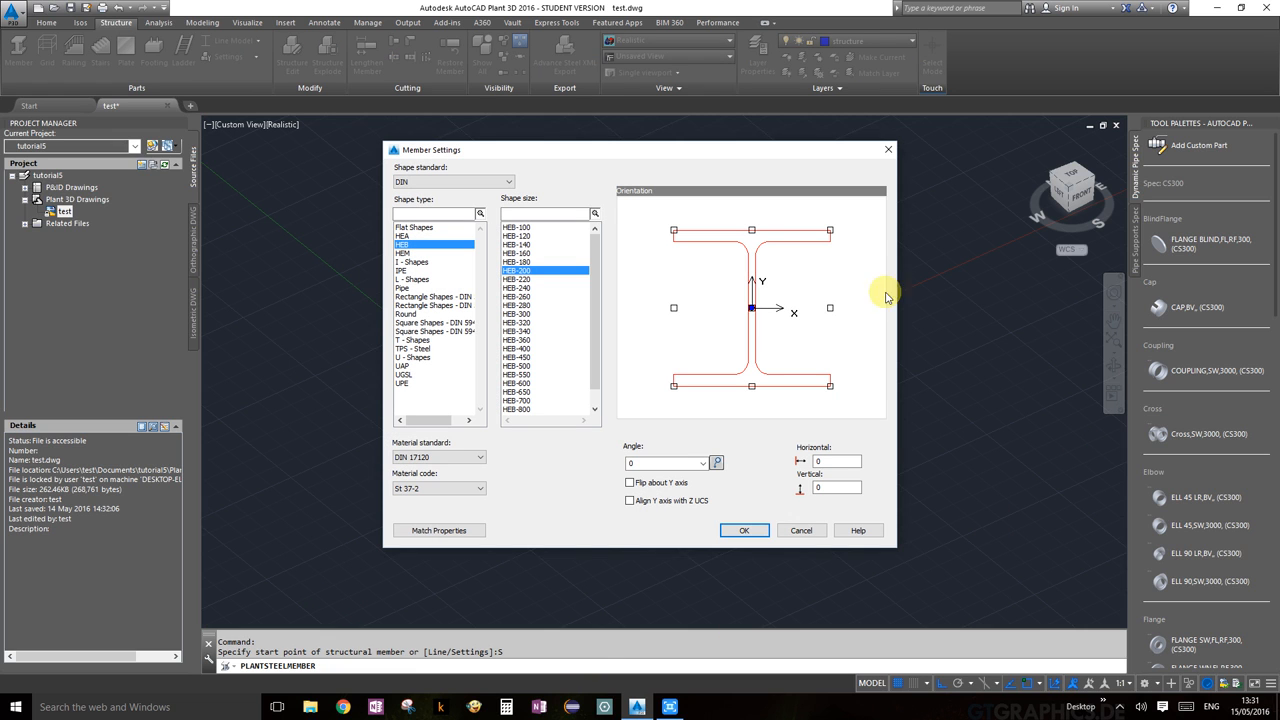
mouse_move(814, 336)
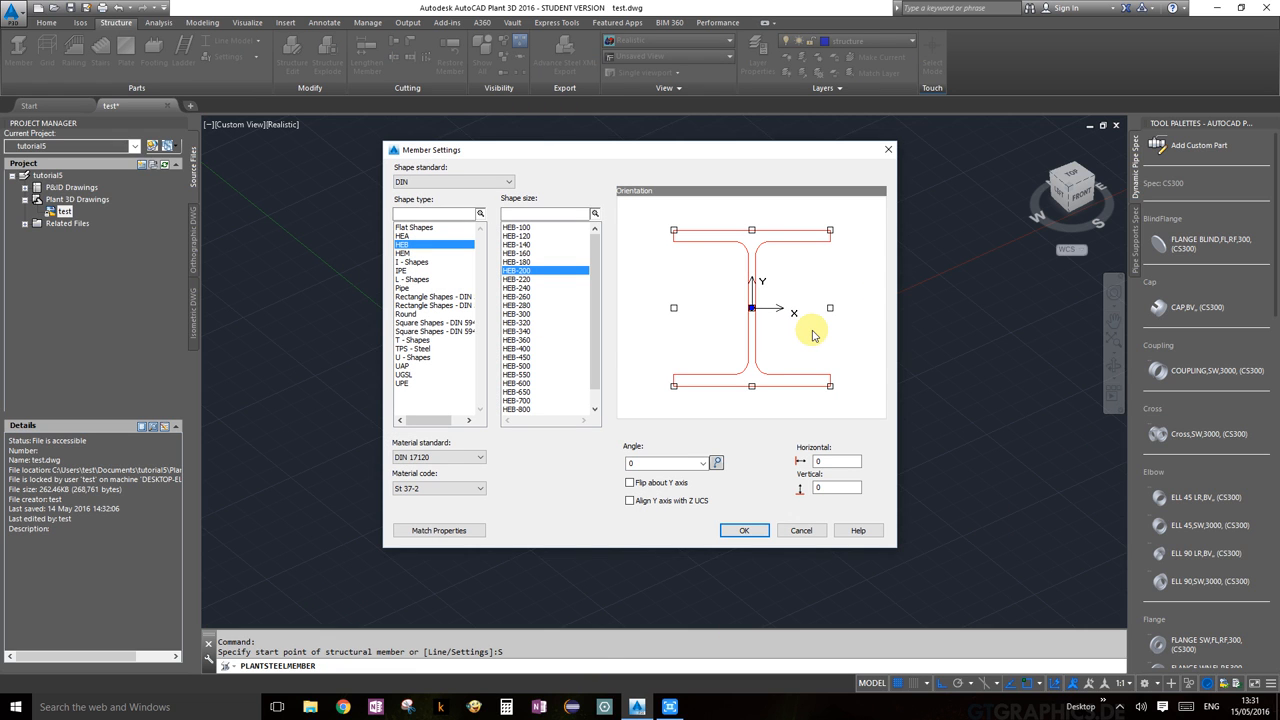
mouse_move(459, 215)
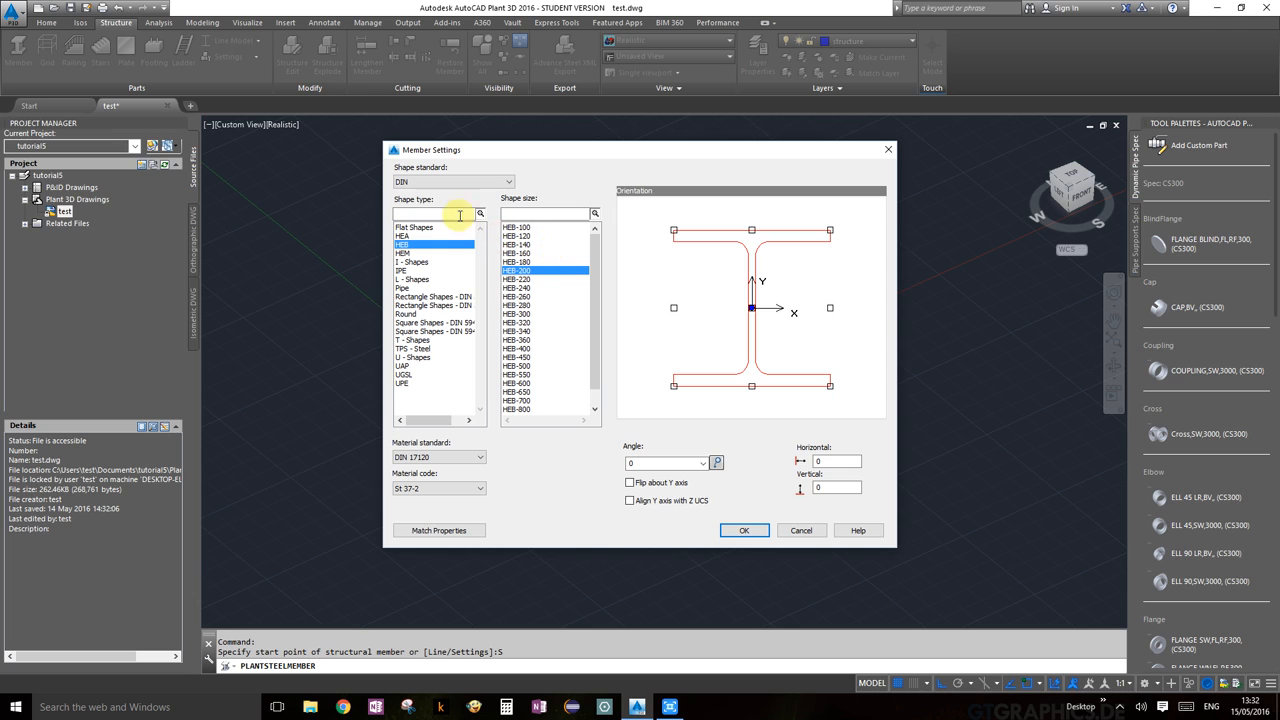
mouse_move(465, 349)
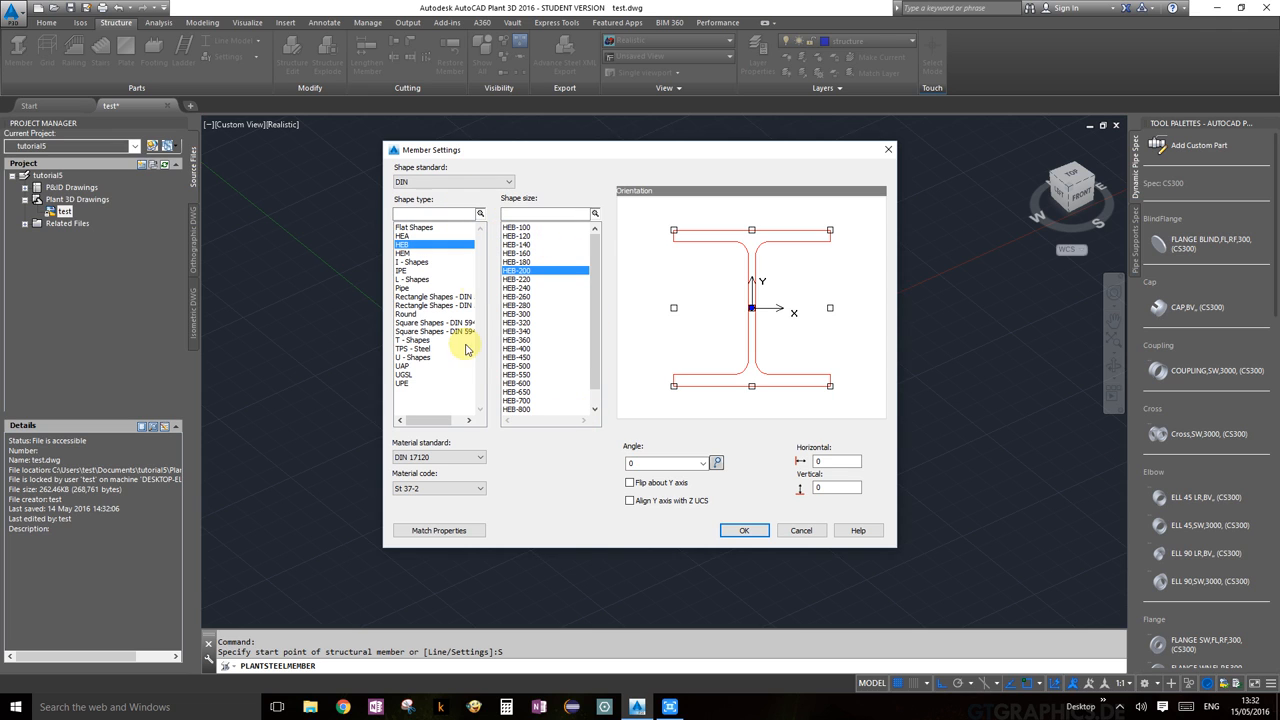
Step: Keep the DIN standard and HEB shape type in Member Settings
left_click(517, 262)
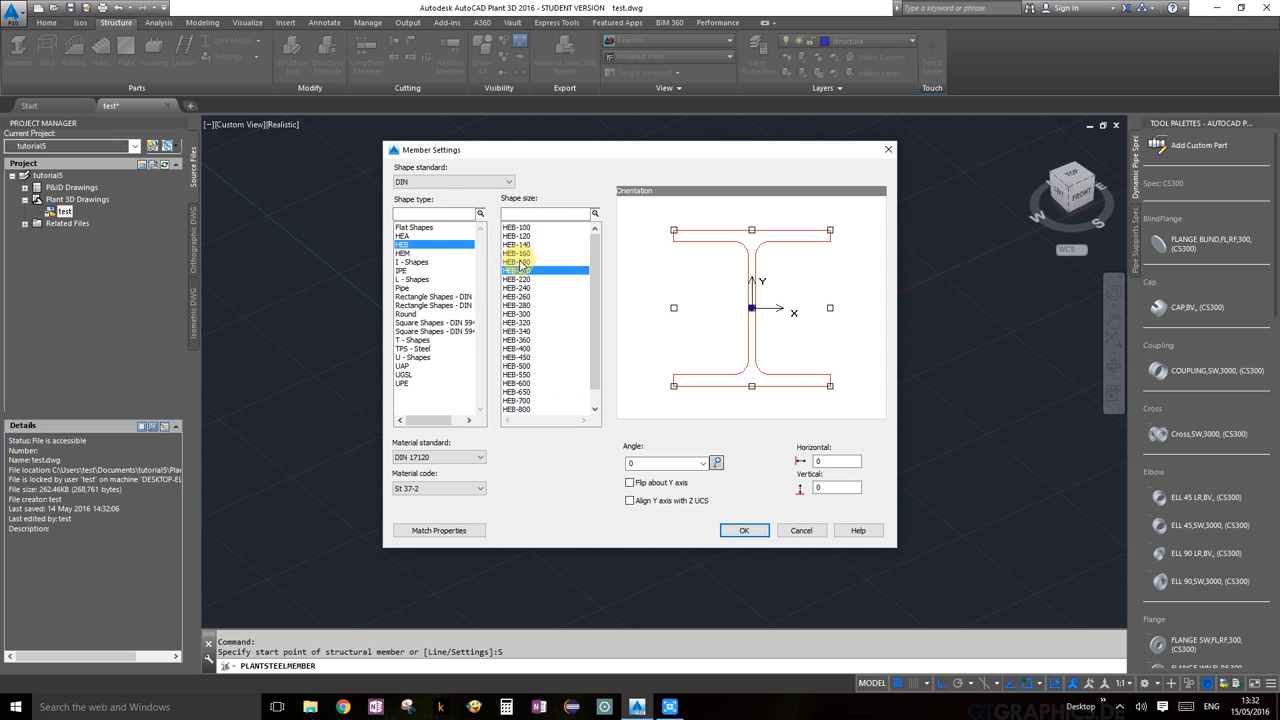
left_click(517, 270)
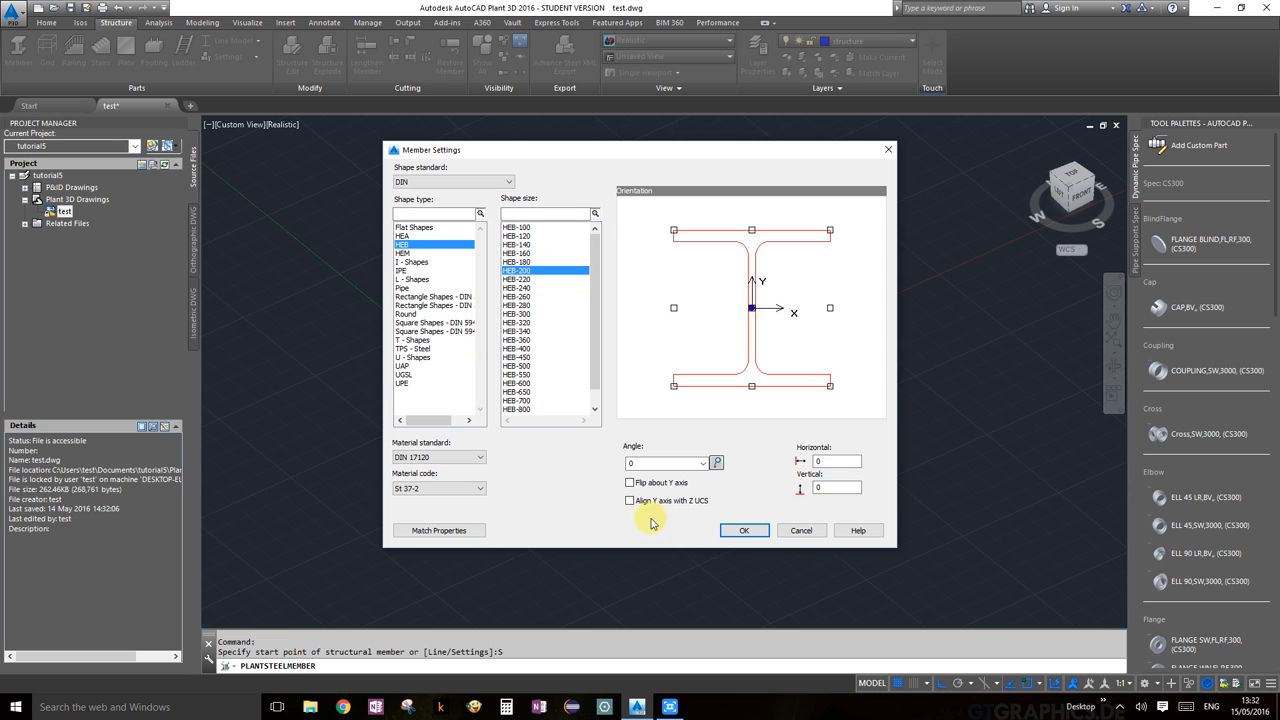
left_click(407, 235)
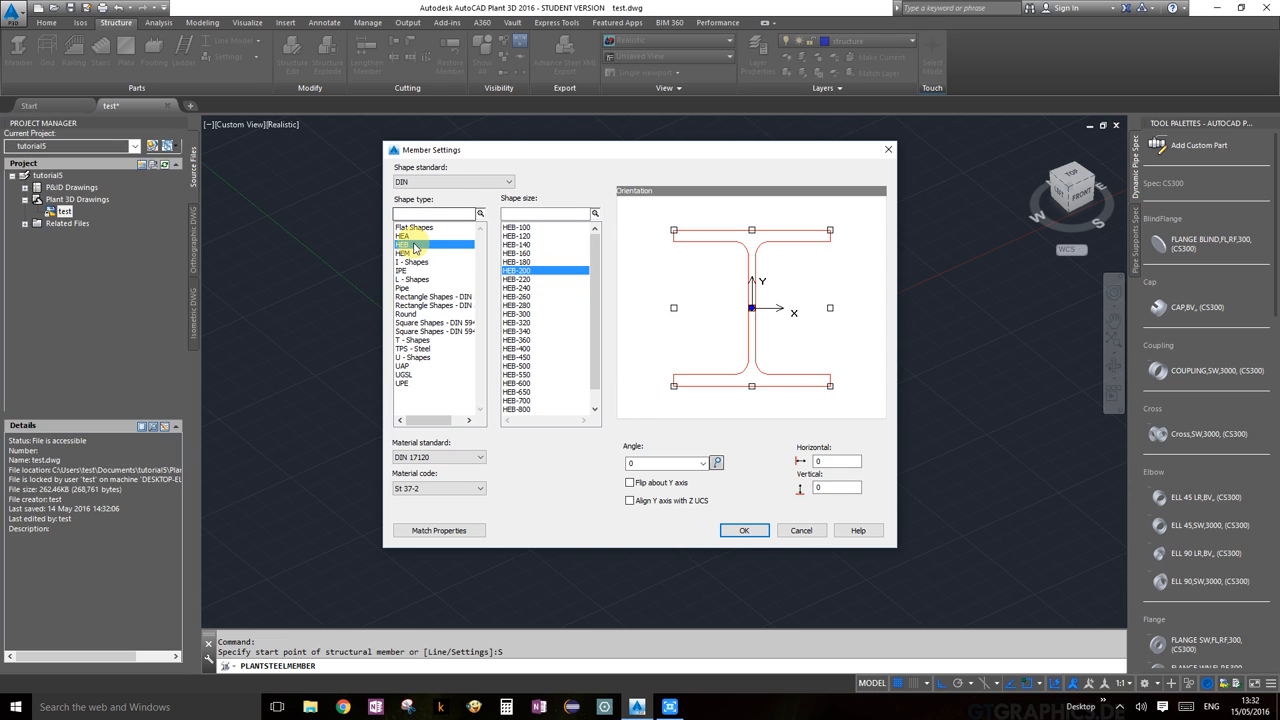
left_click(405, 245)
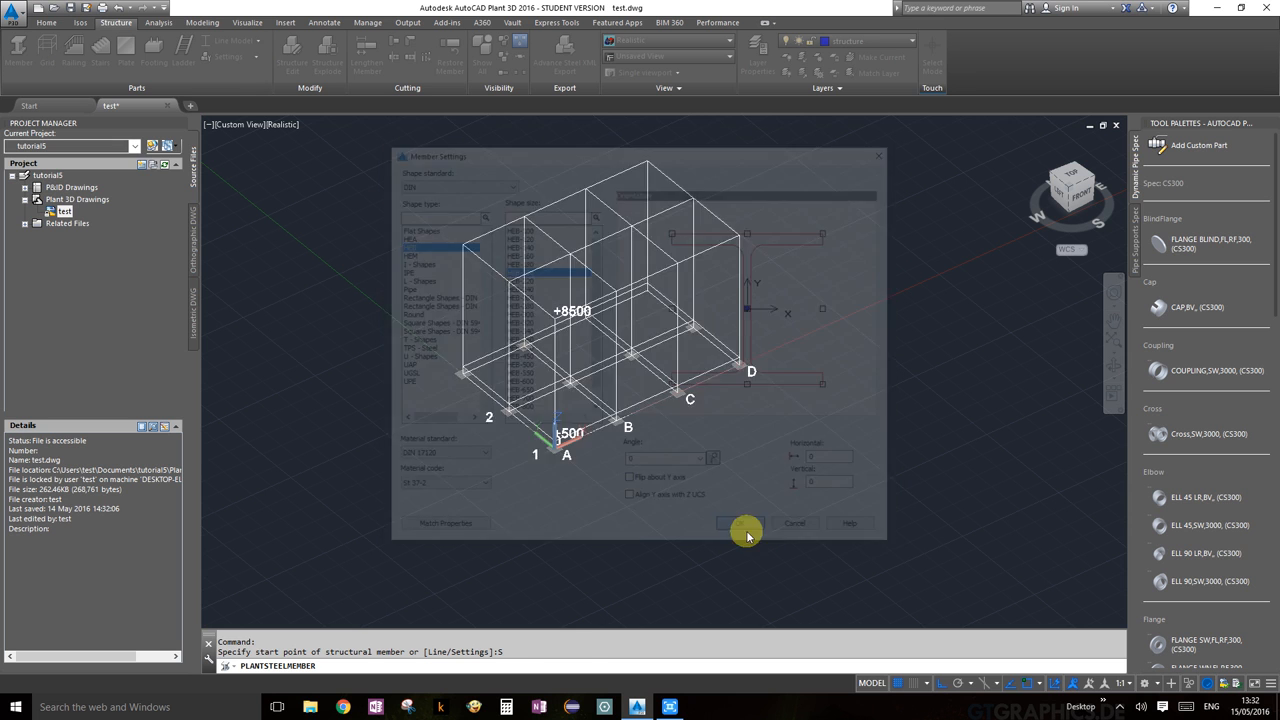
Step: Confirm the DIN HEB-200 member settings with OK
left_click(728, 523)
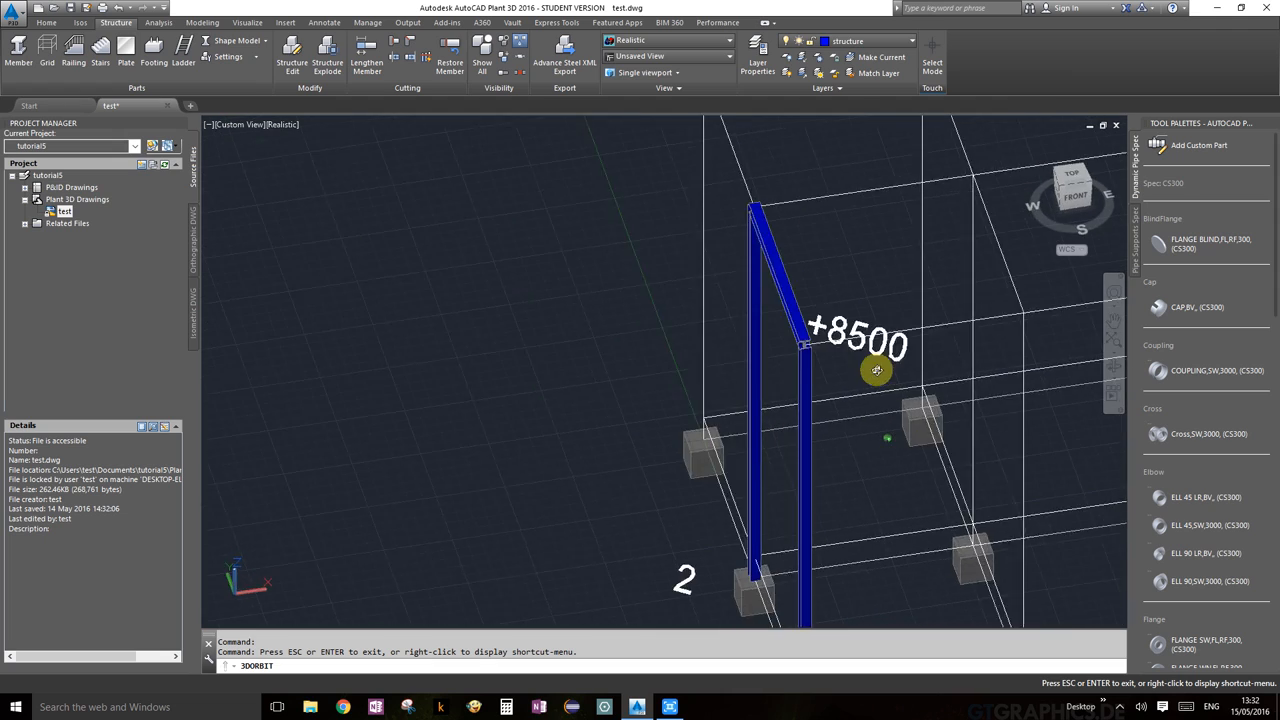
left_click_drag(875, 370, 981, 356)
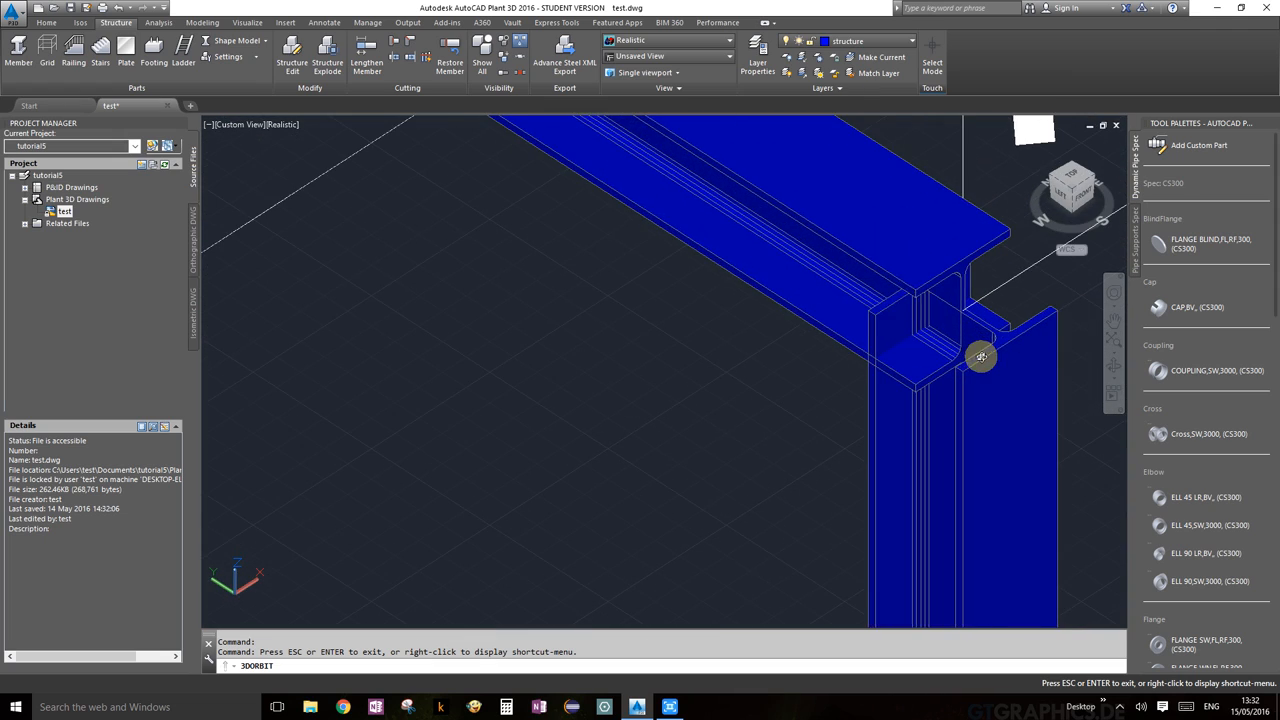
left_click_drag(981, 357, 991, 364)
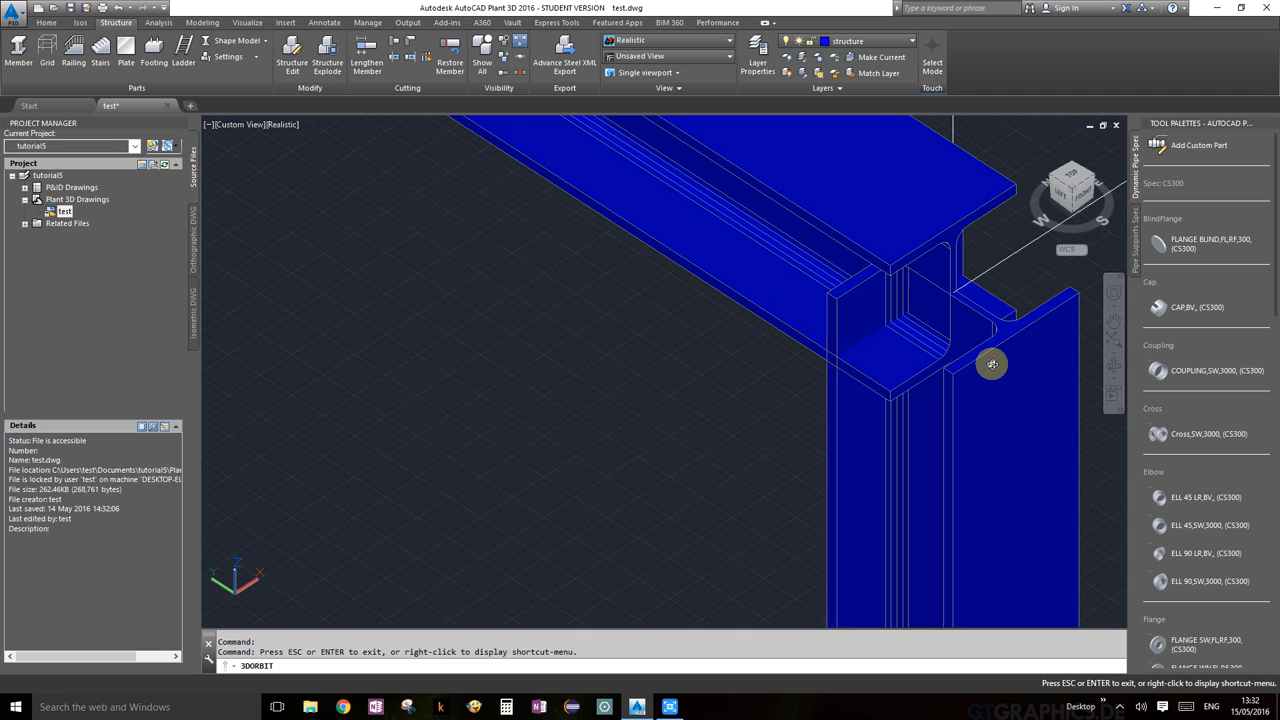
left_click_drag(991, 363, 898, 294)
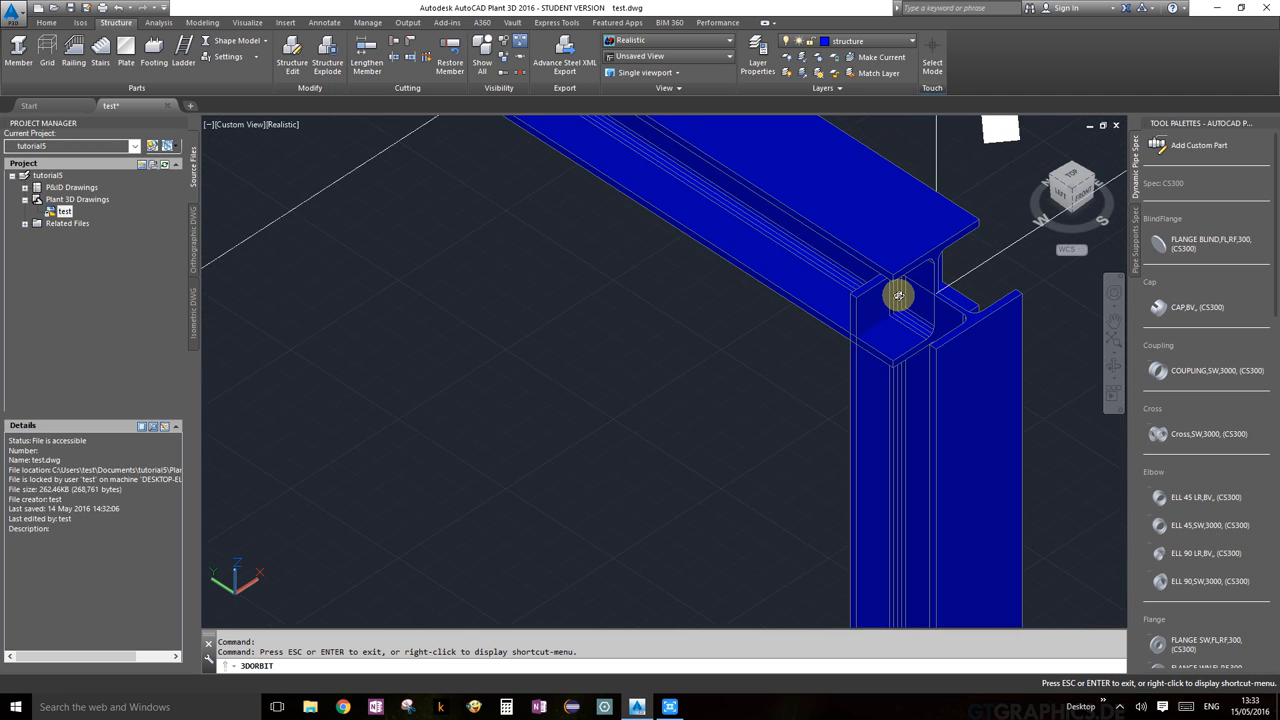
left_click_drag(898, 294, 793, 368)
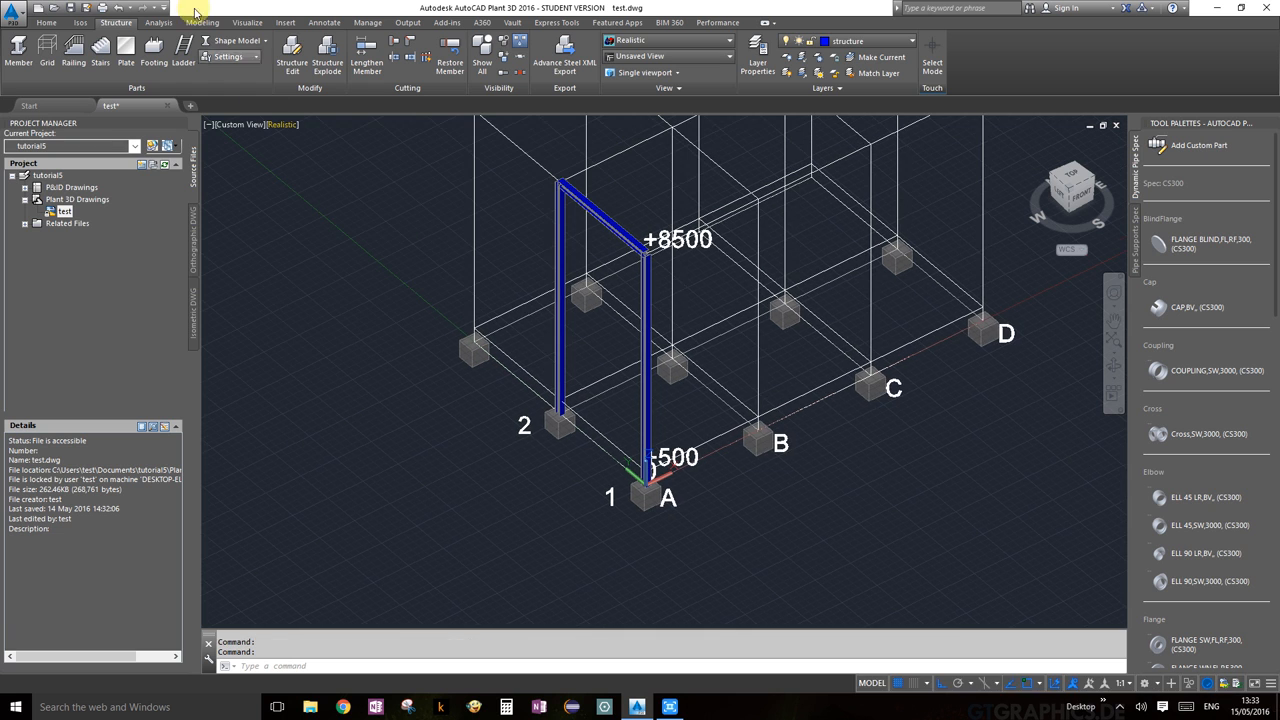
Step: Set the member display style back to Line Model
left_click(237, 40)
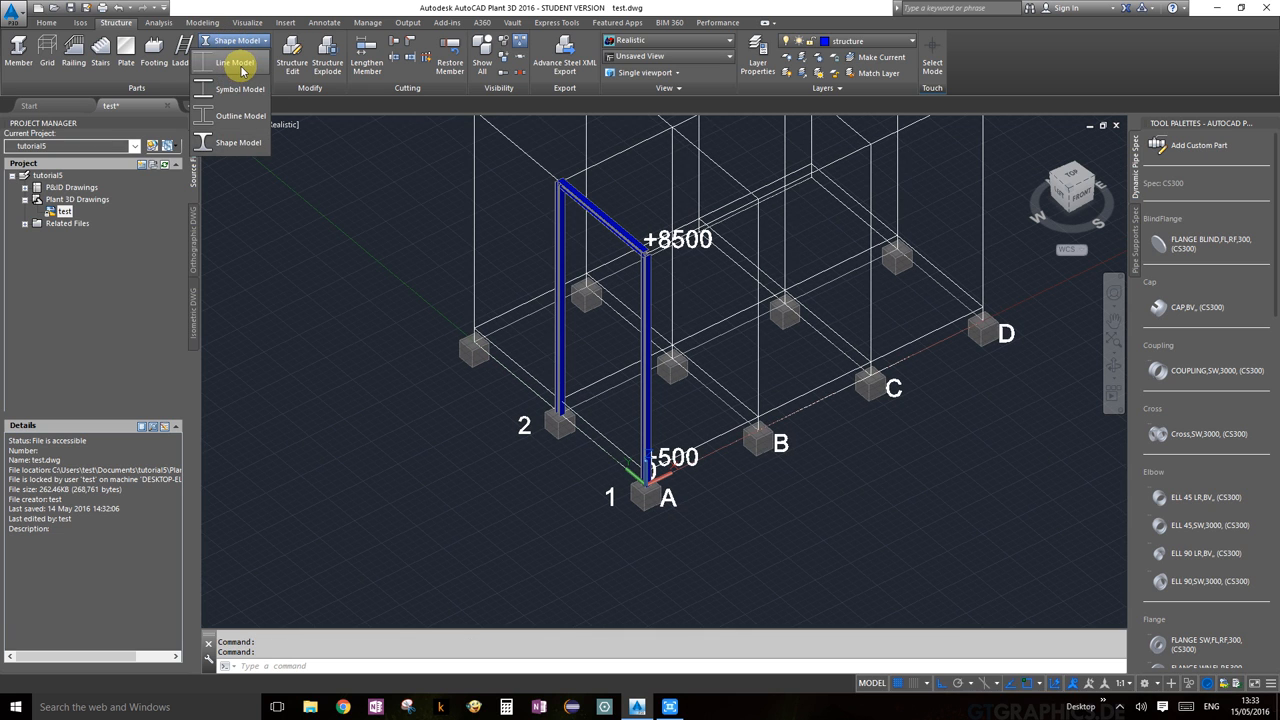
left_click(236, 62)
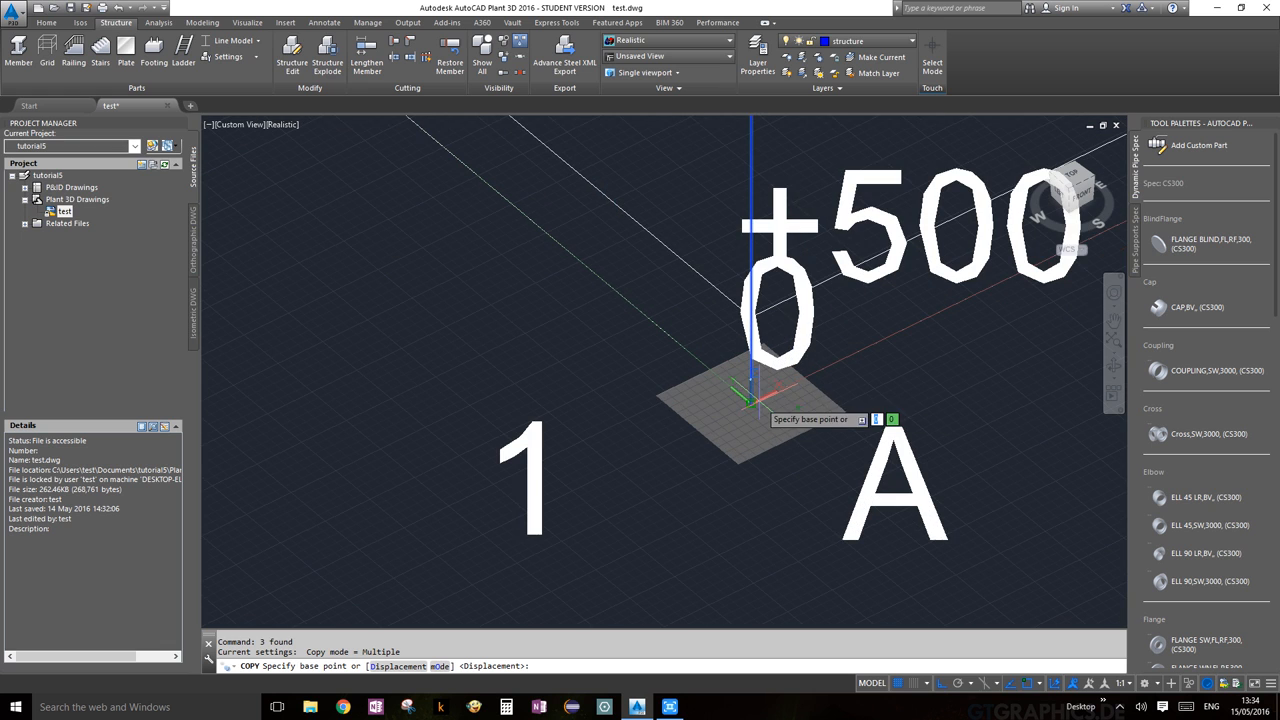
Step: Pick the A1 grid point as the base point for copying the frame
left_click(750, 400)
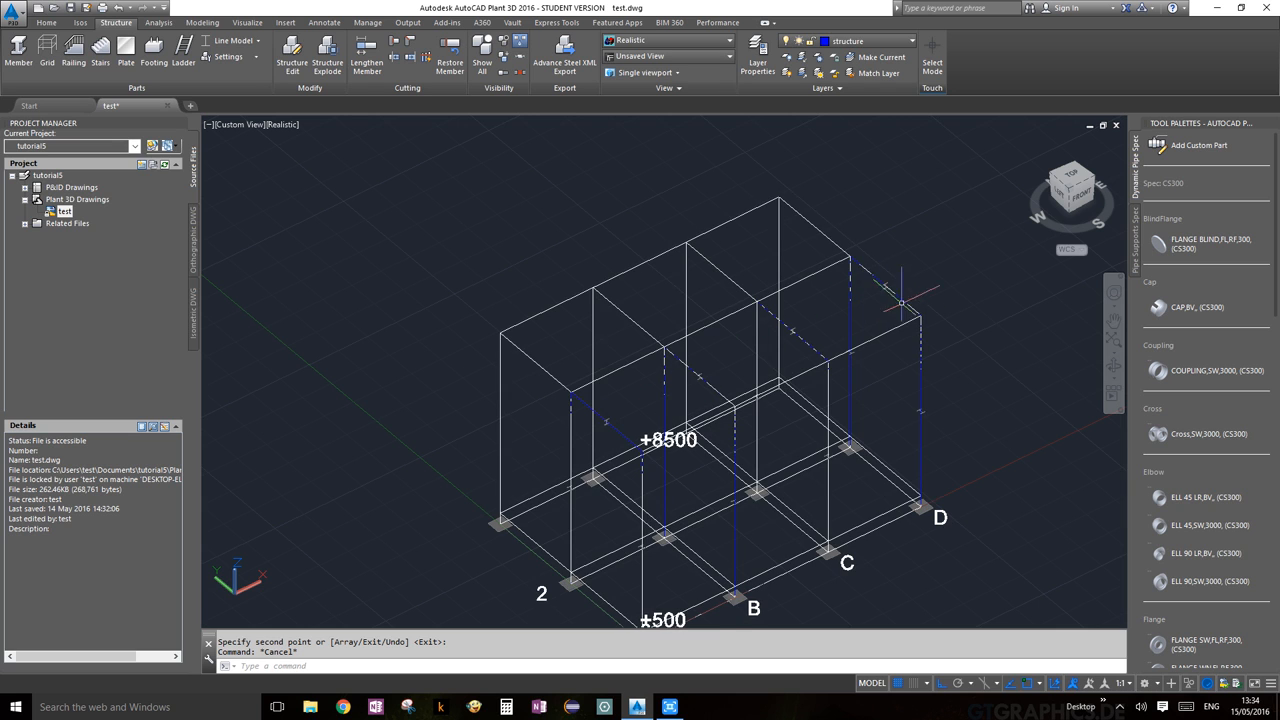
mouse_move(760, 332)
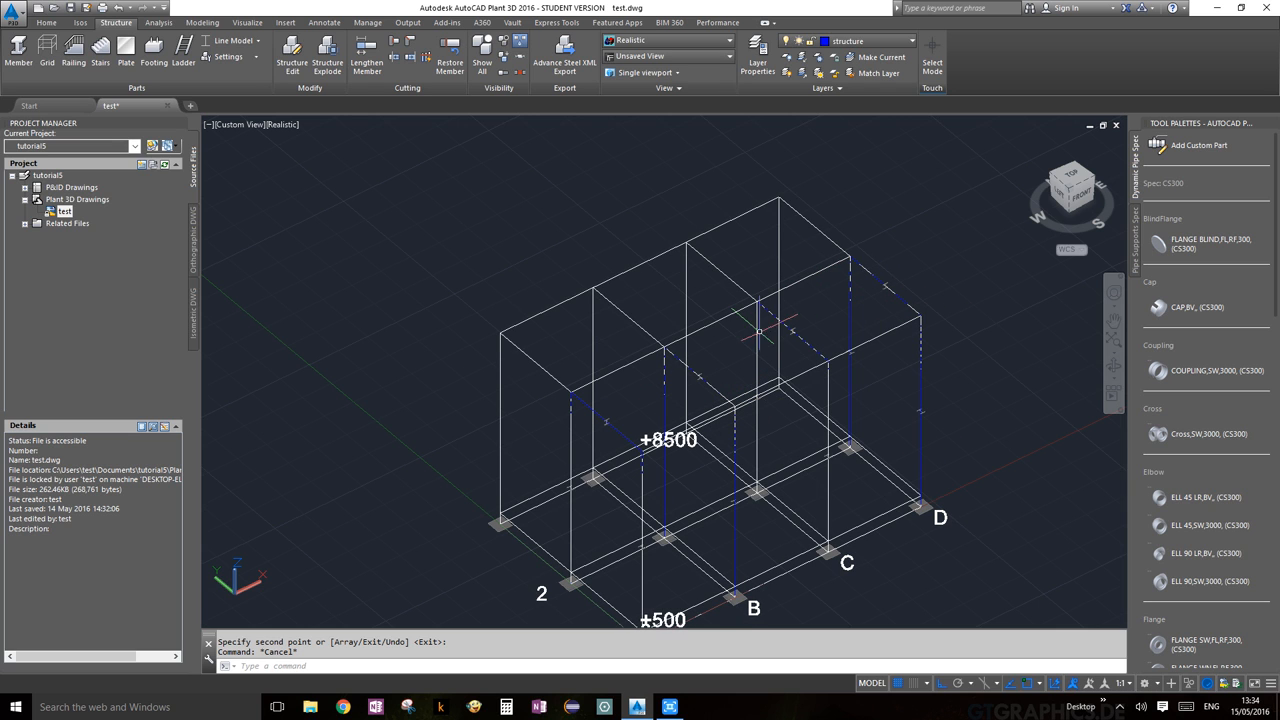
mouse_move(577, 573)
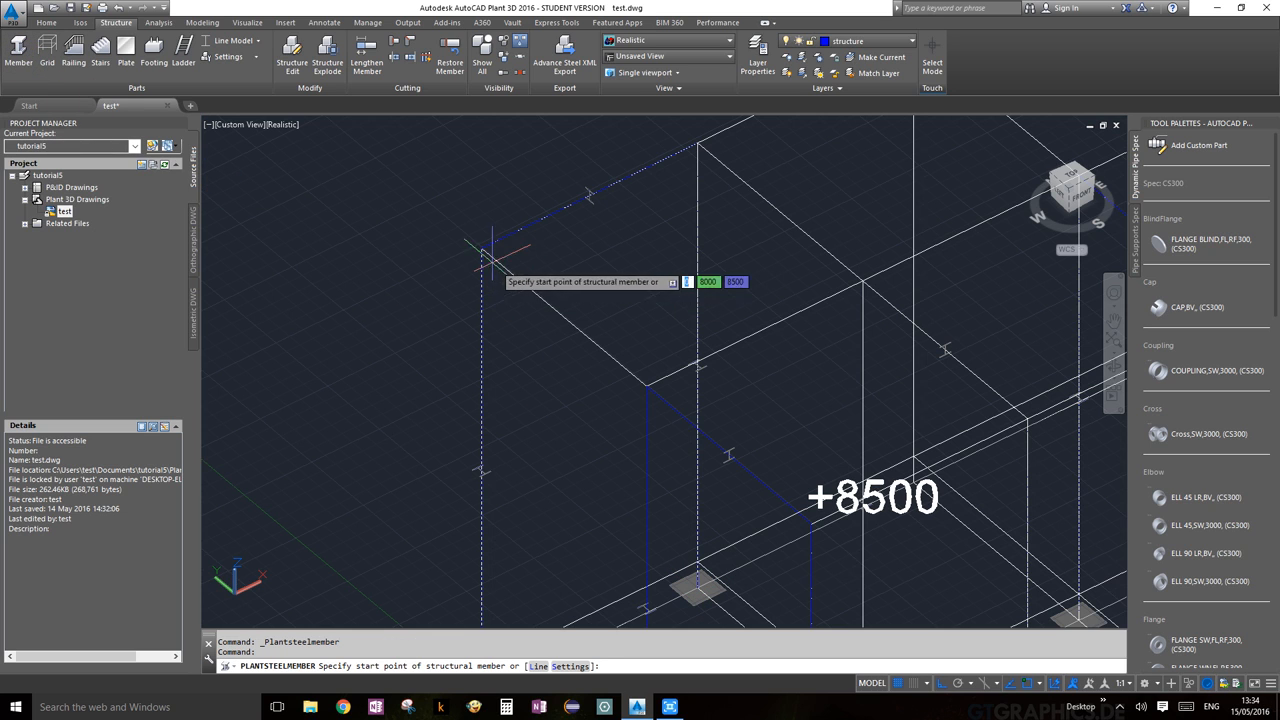
Step: Draw a top beam from a column's upper end, then begin another member
left_click(490, 255)
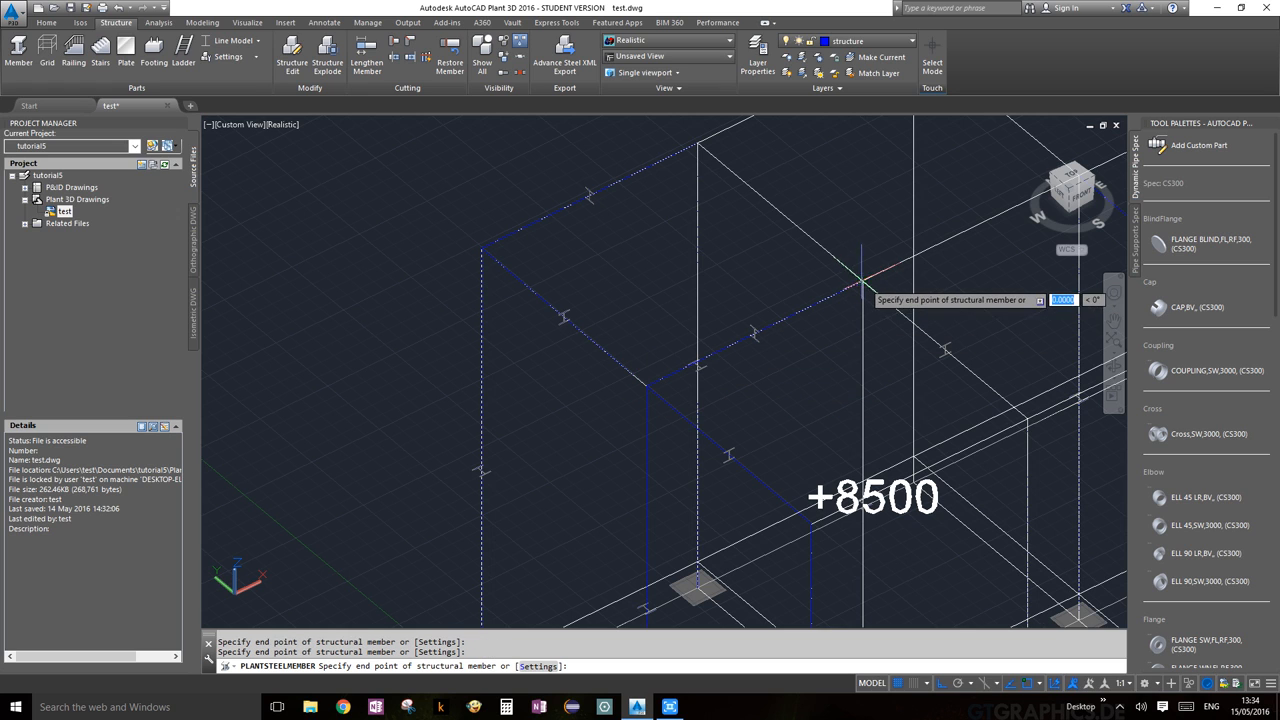
mouse_move(700, 145)
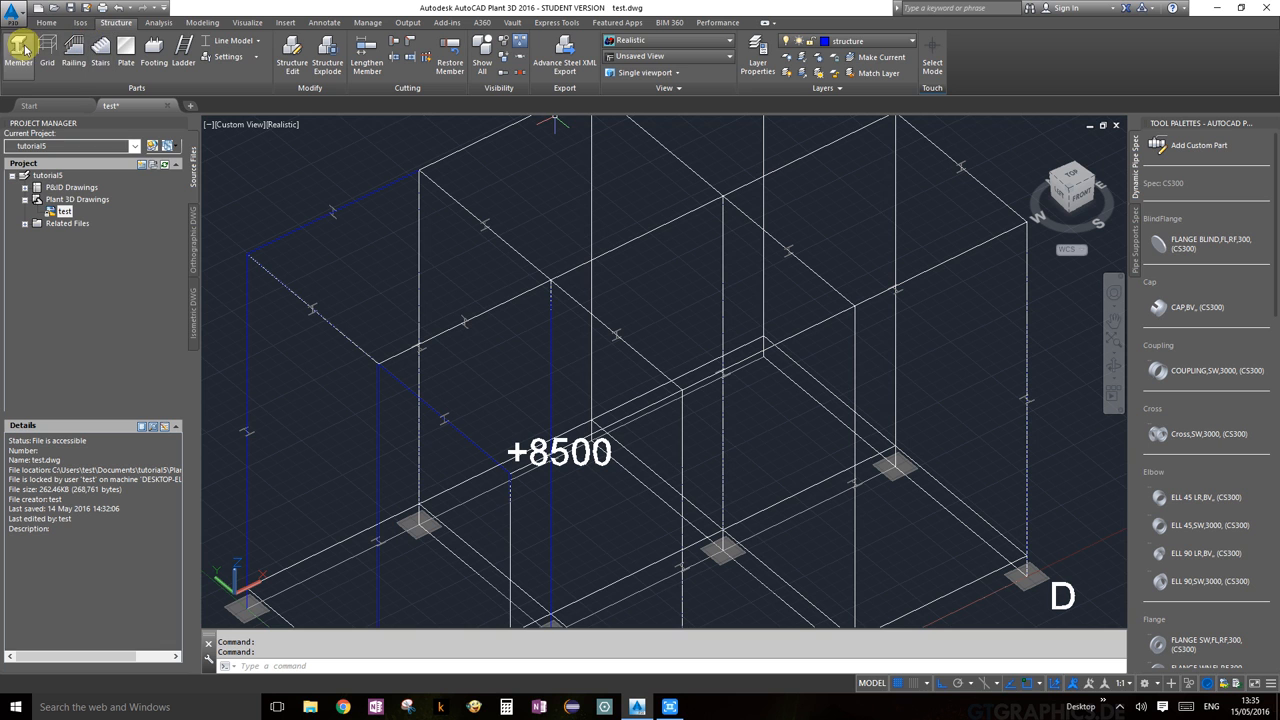
left_click(18, 50)
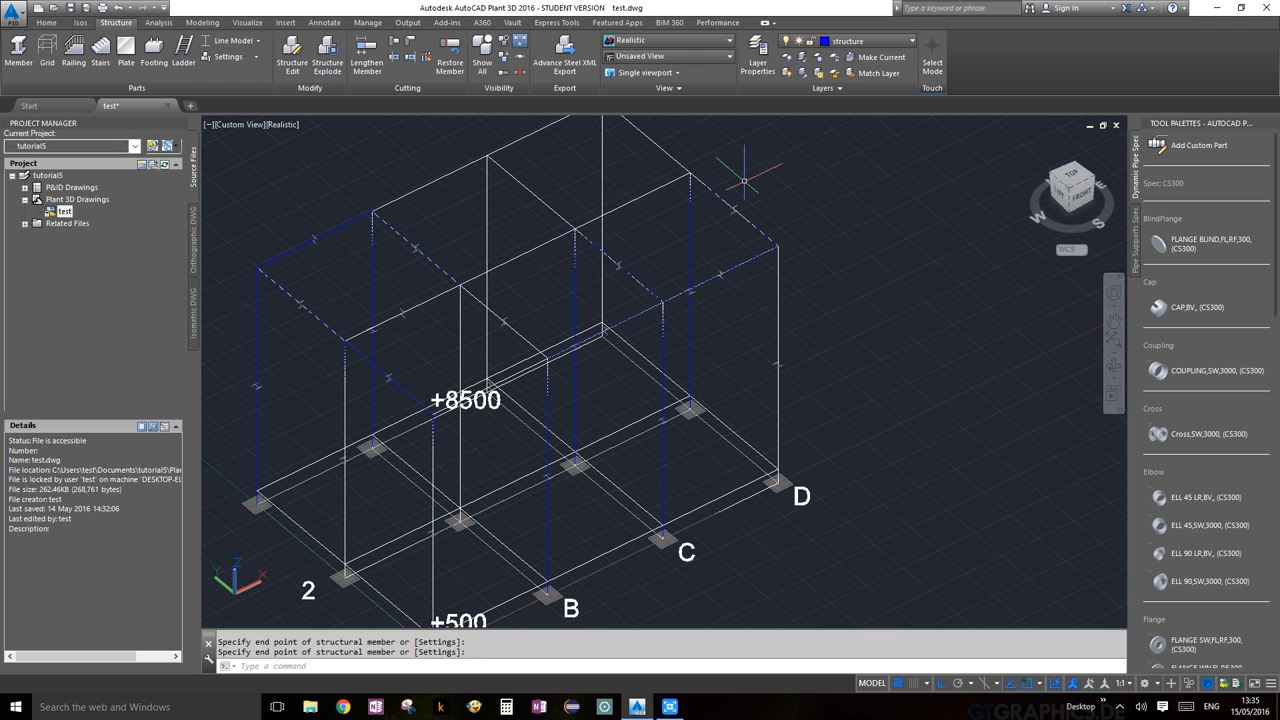
Step: Repeat PLANTSTEELMEMBER from the shortcut menu to place another top beam at +8500
right_click(745, 167)
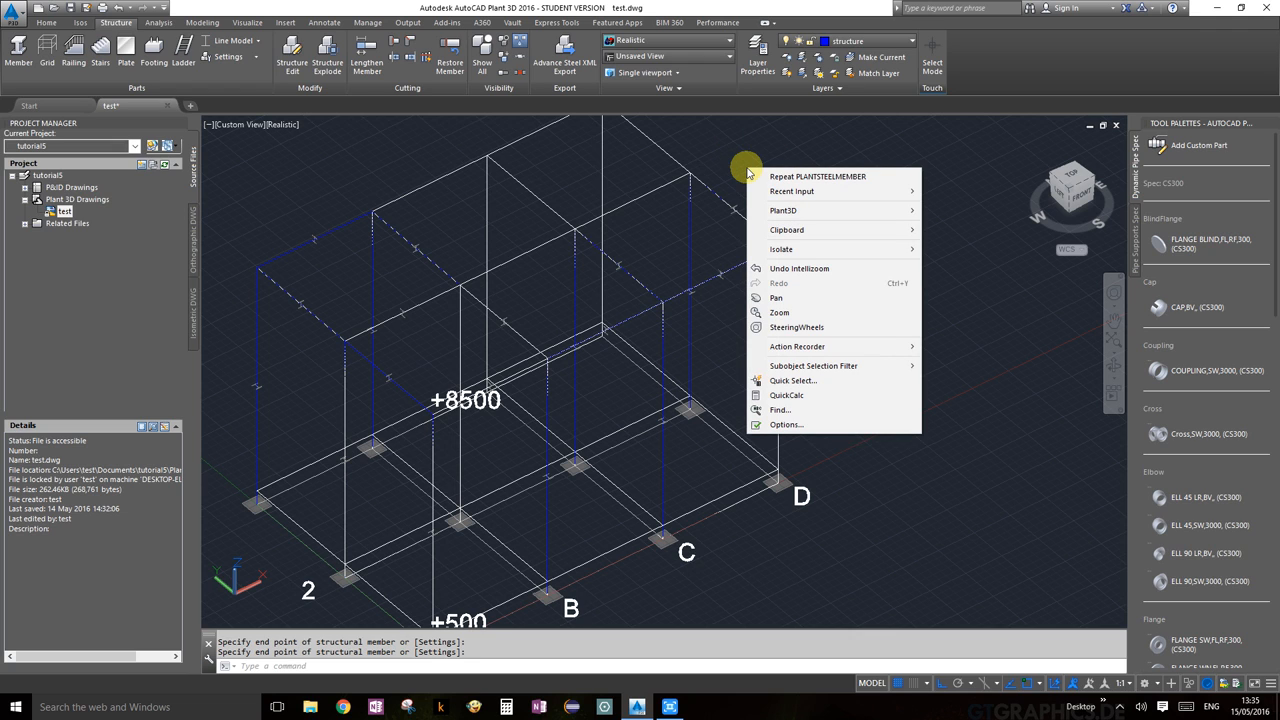
mouse_move(790, 176)
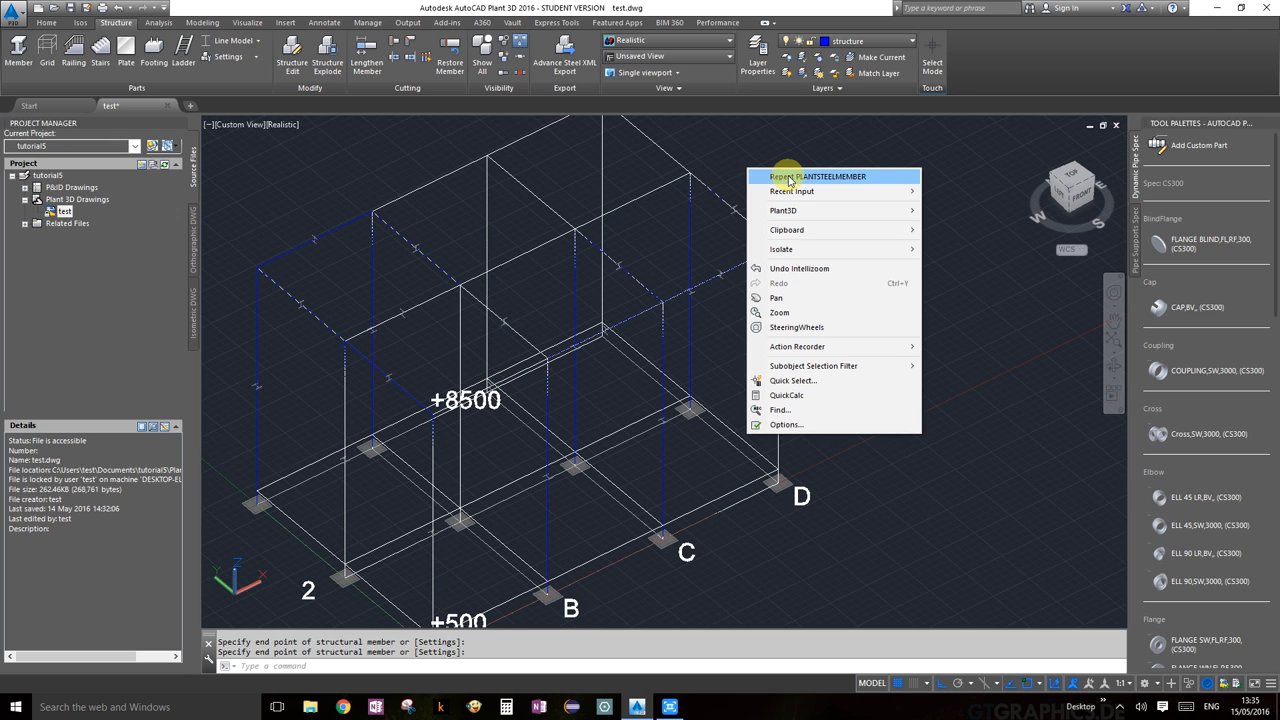
mouse_move(791, 191)
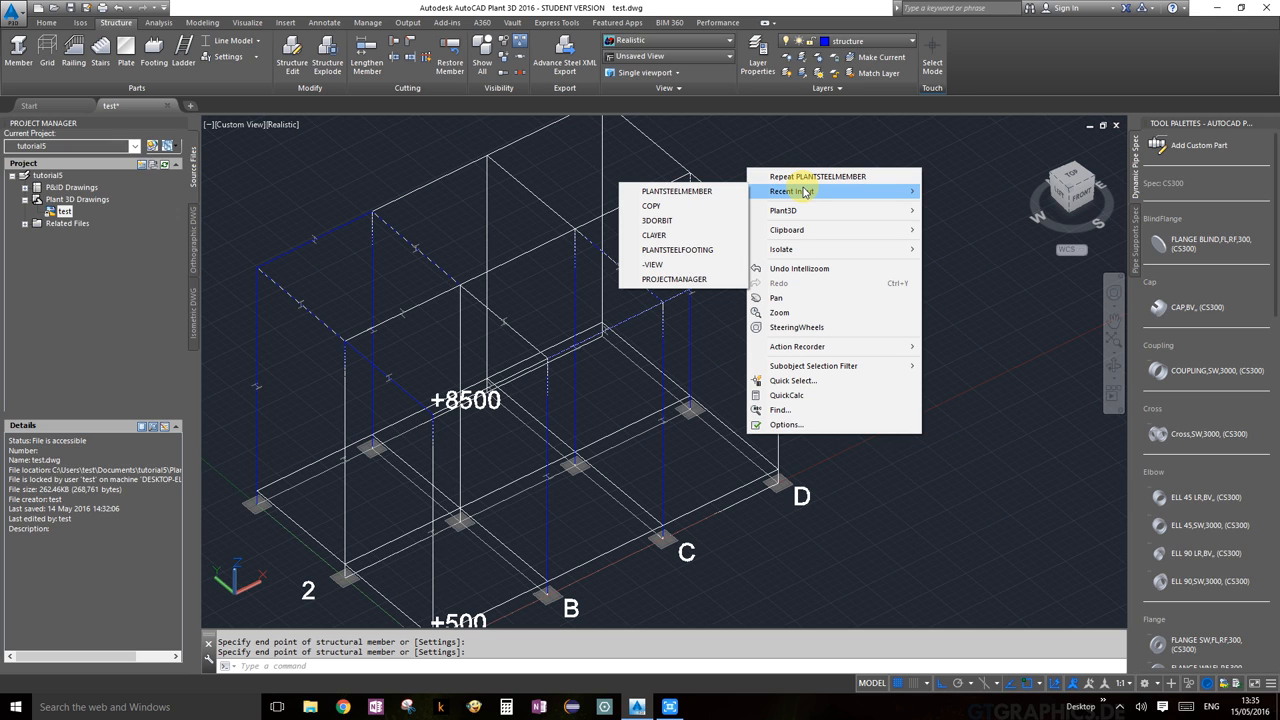
mouse_move(817, 176)
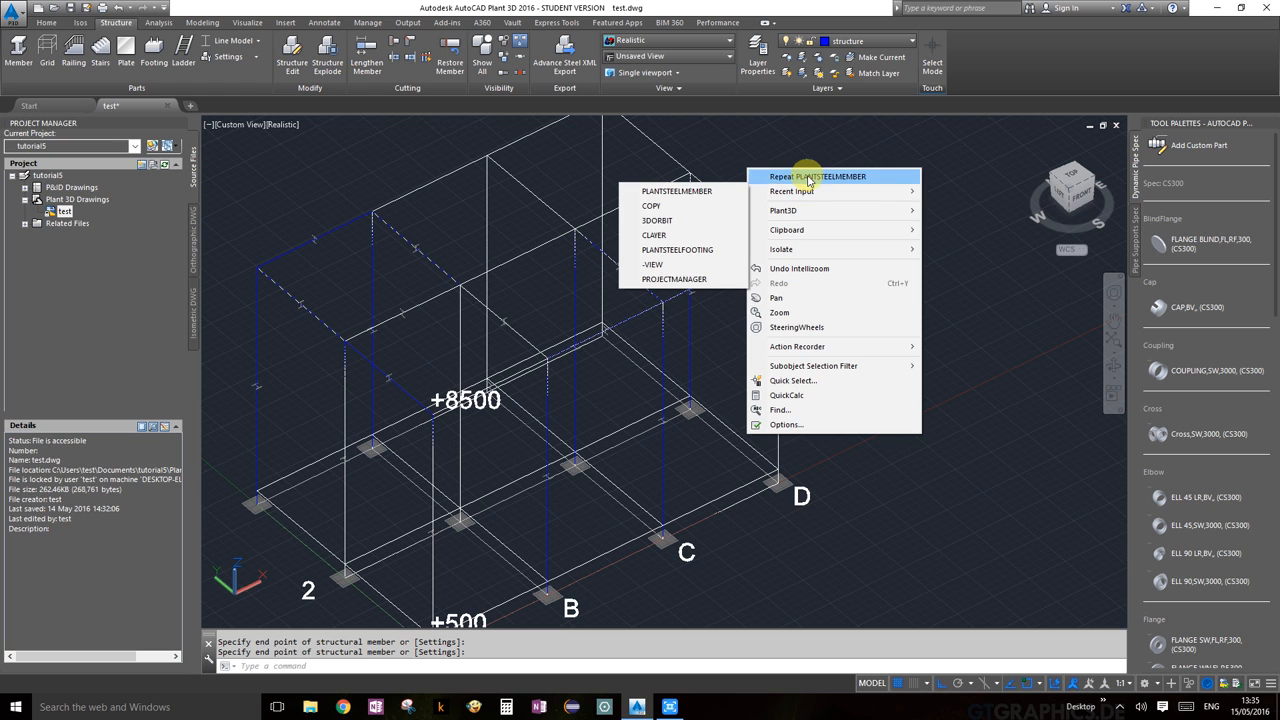
left_click(817, 176)
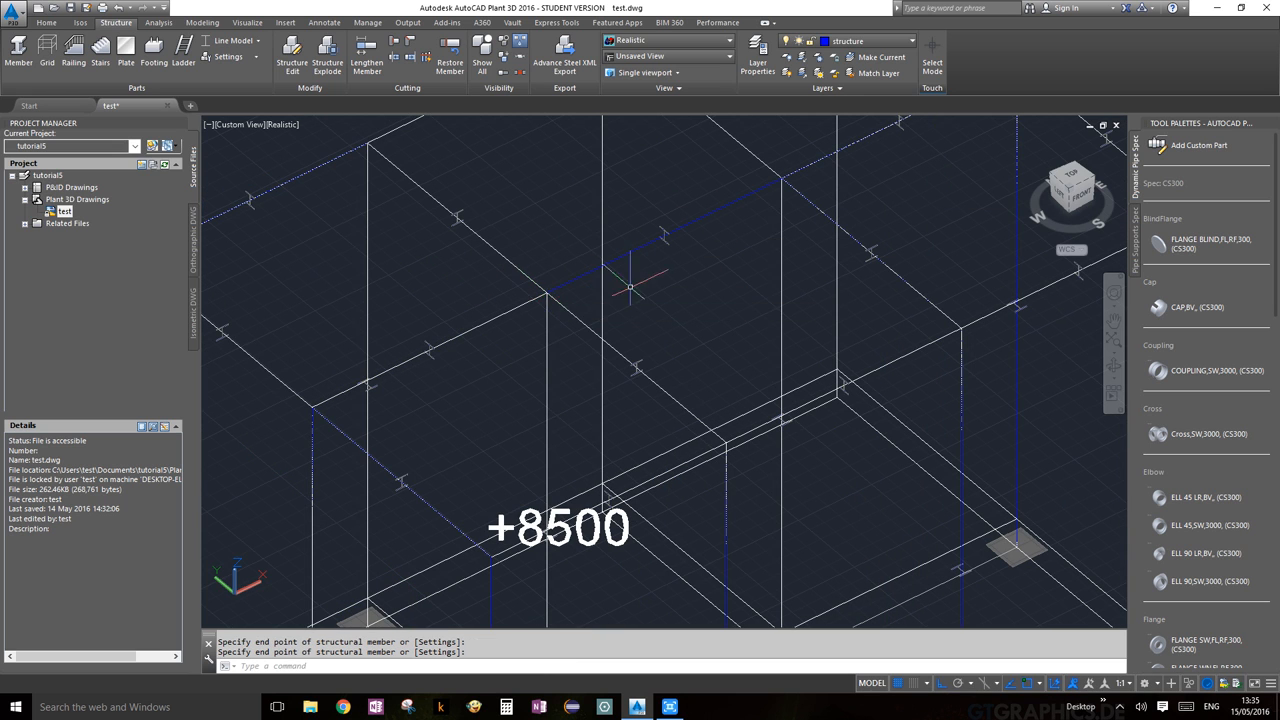
Step: Switch member display to Shape Model and orbit around the solid blue frame
left_click(235, 40)
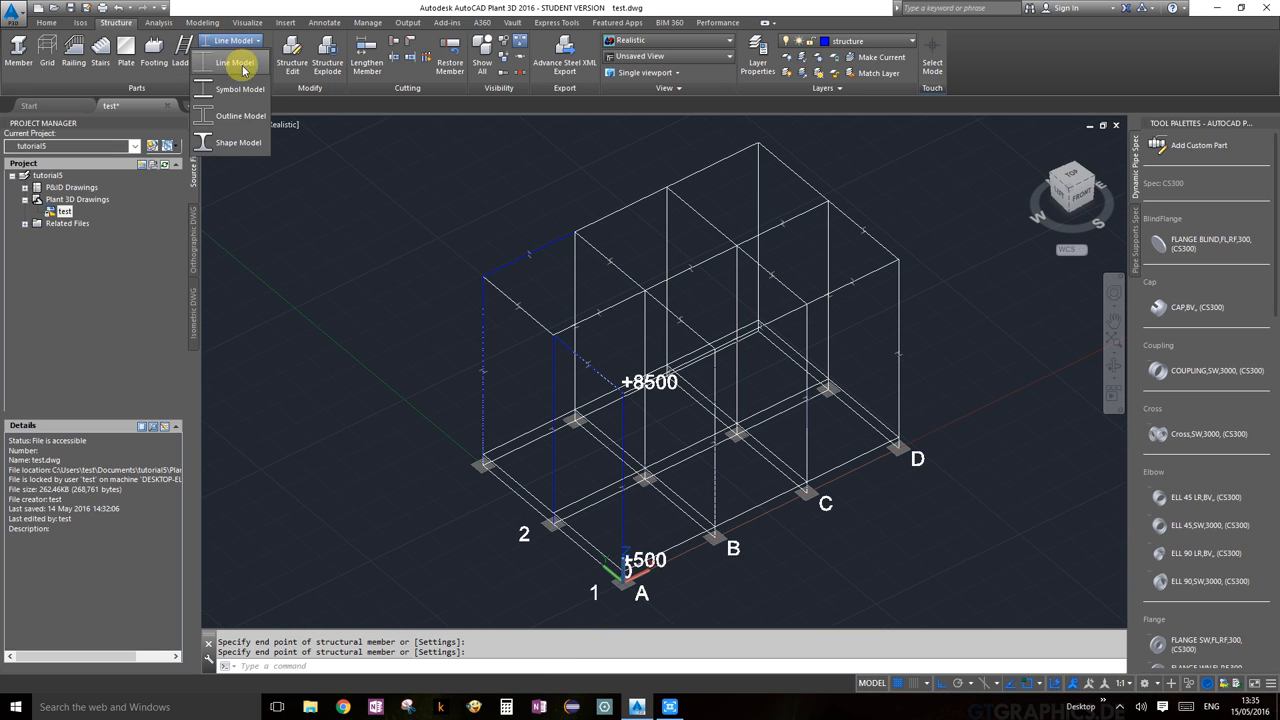
left_click(237, 62)
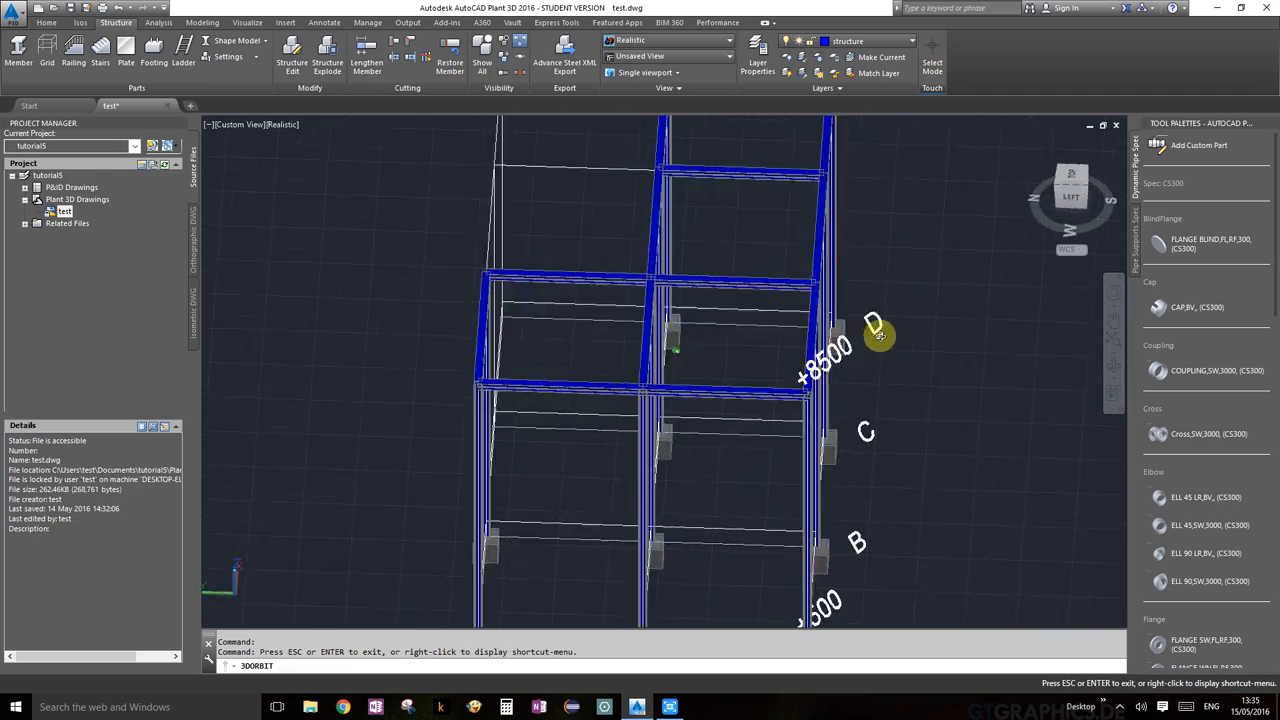
left_click_drag(875, 335, 716, 288)
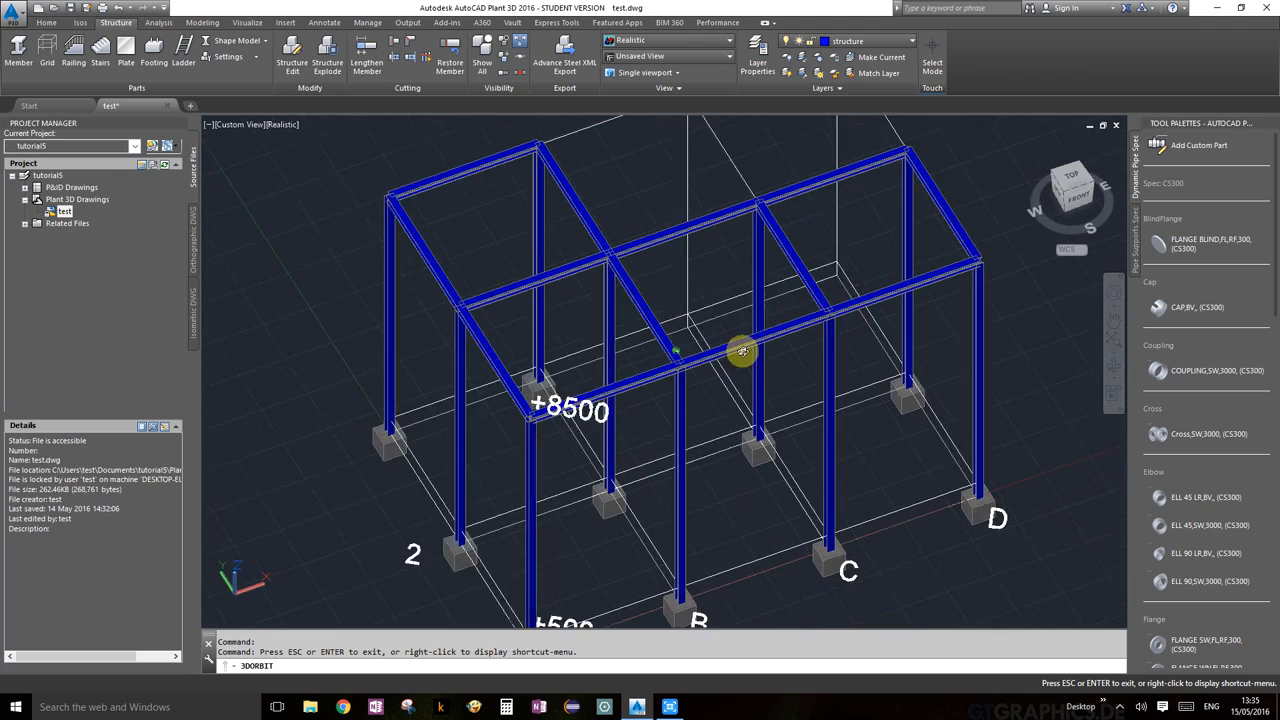
left_click_drag(743, 351, 757, 345)
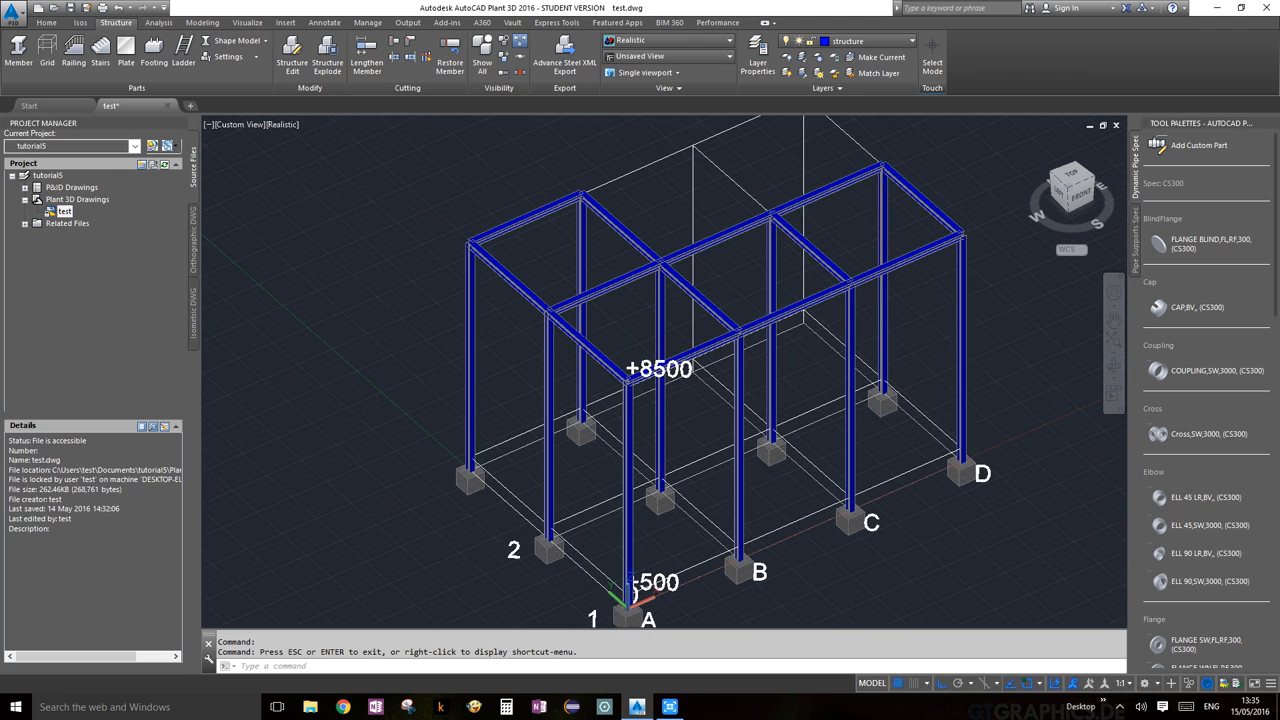
left_click(578, 300)
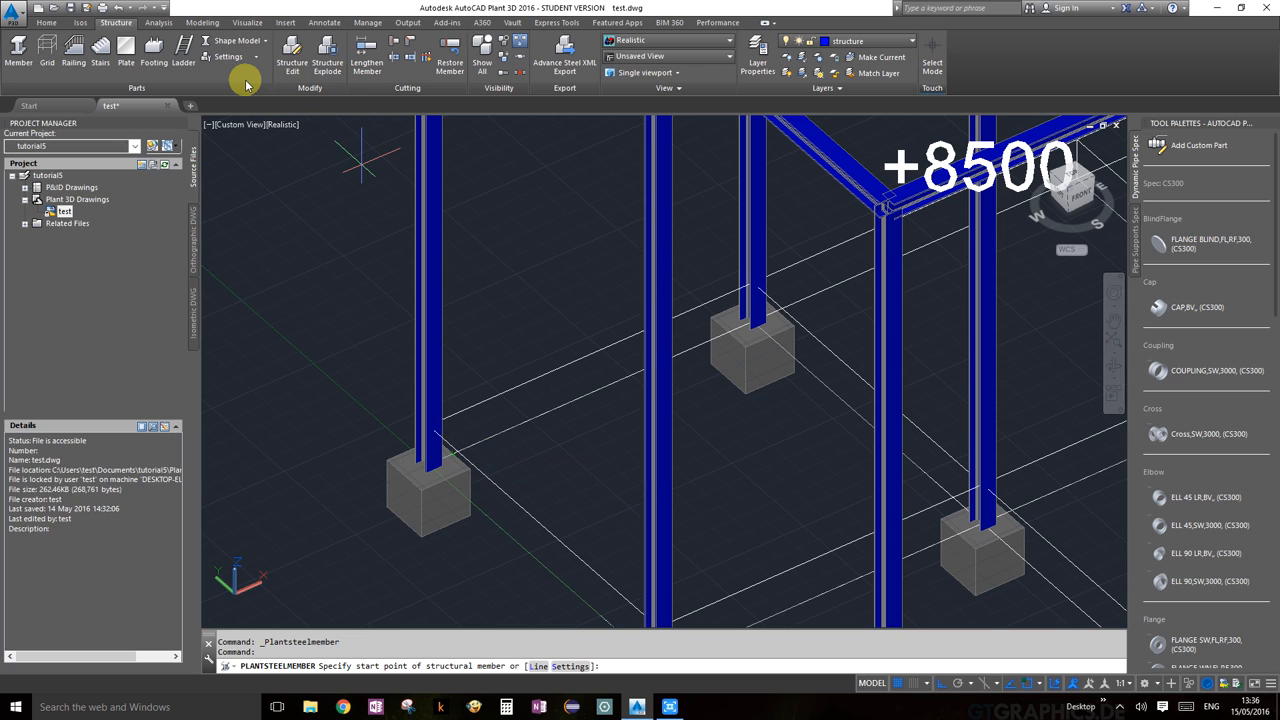
Step: Return to Line Model and start bottom beams at the footing points
left_click(237, 40)
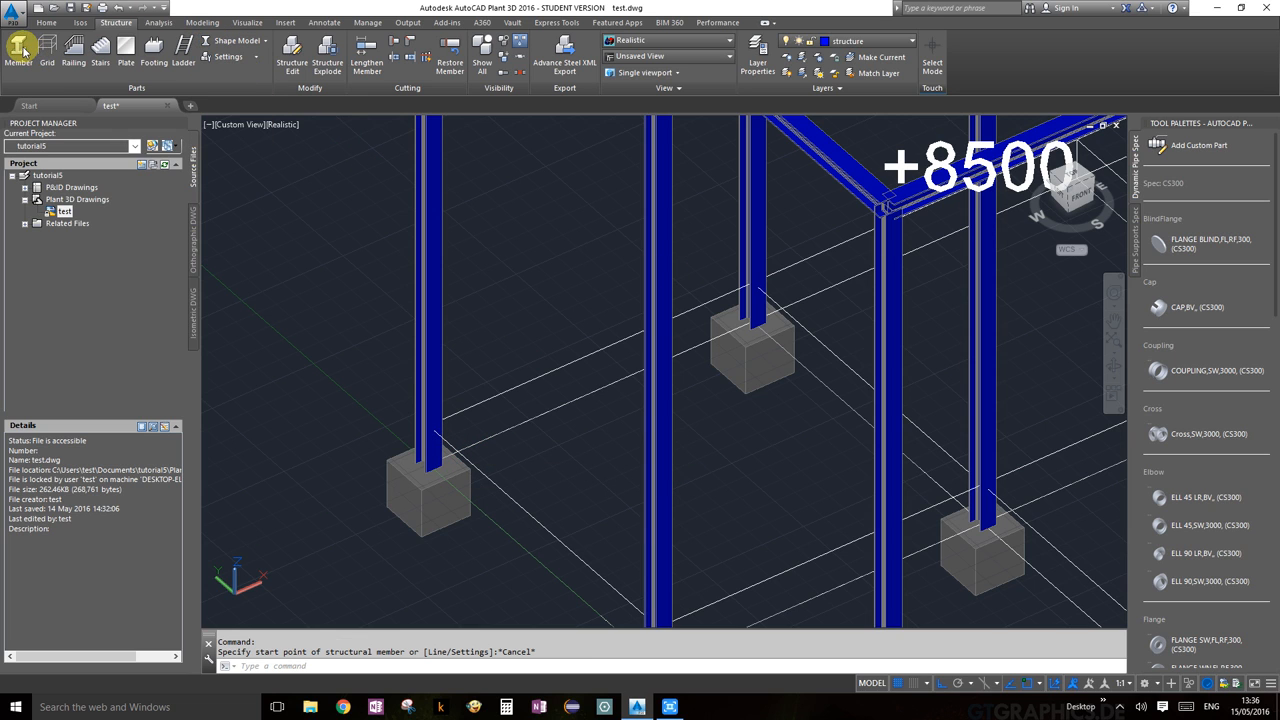
left_click(18, 47)
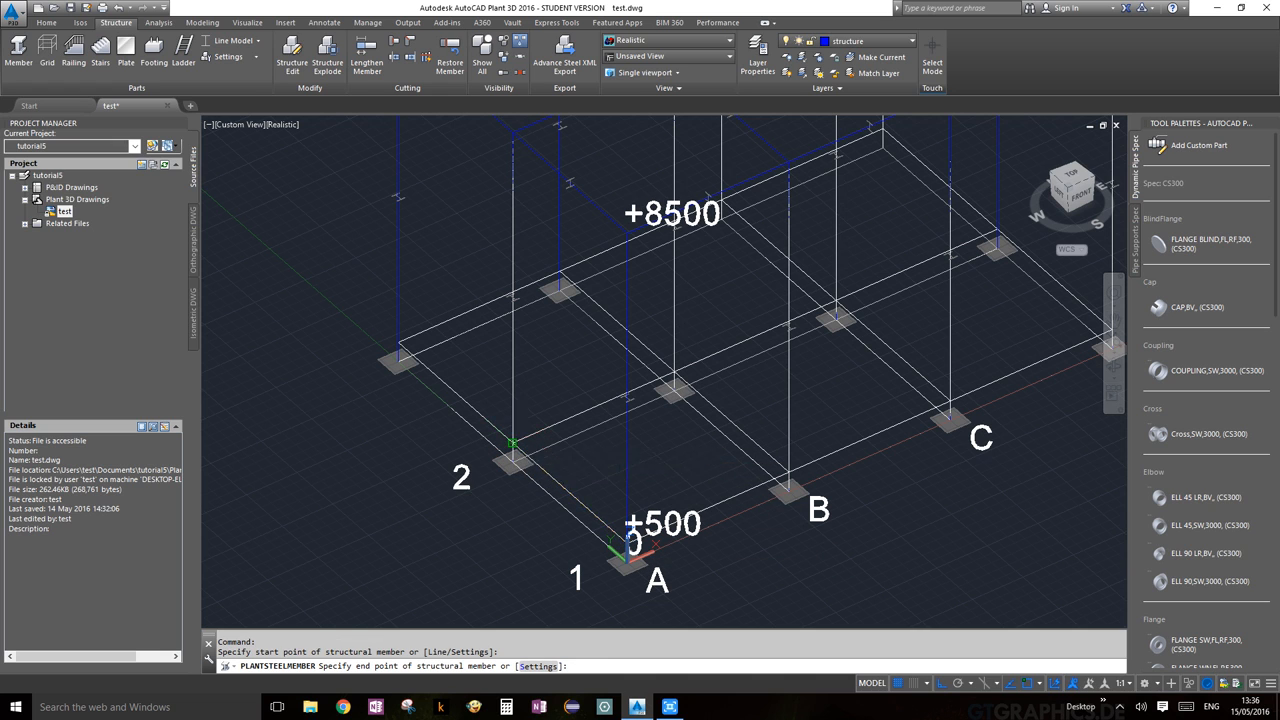
mouse_move(535, 270)
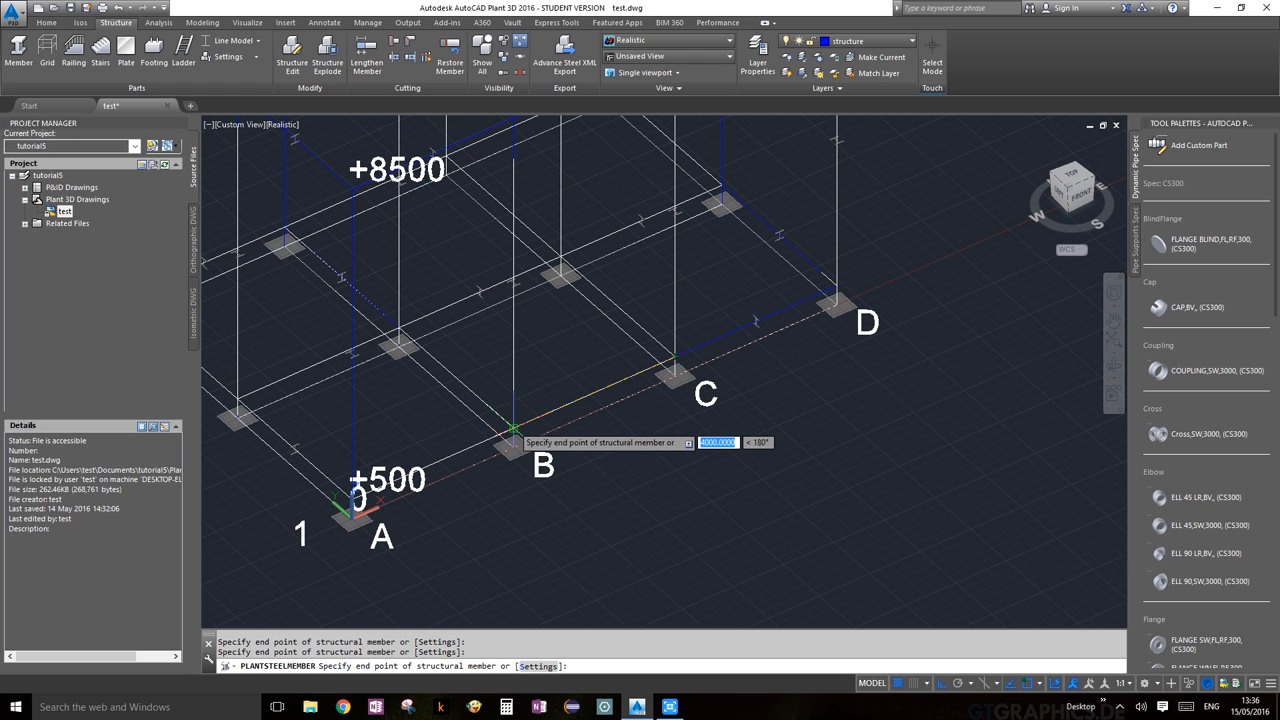
mouse_move(410, 440)
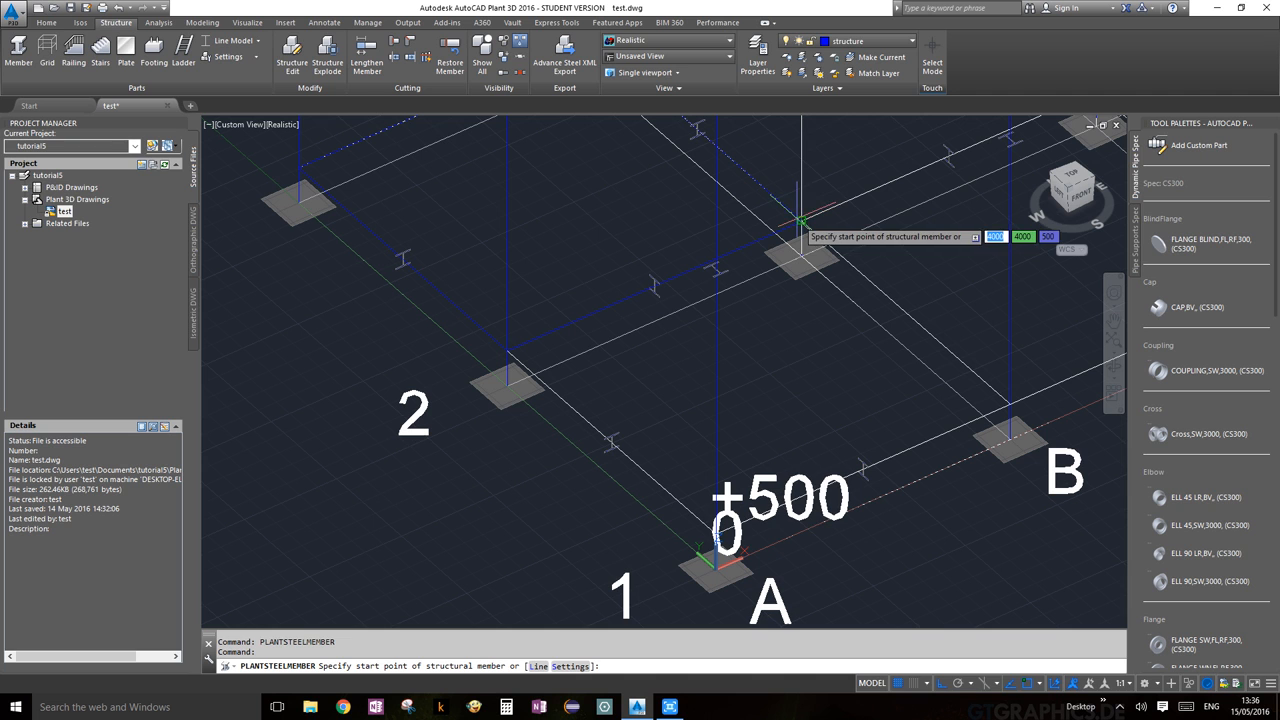
left_click(805, 219)
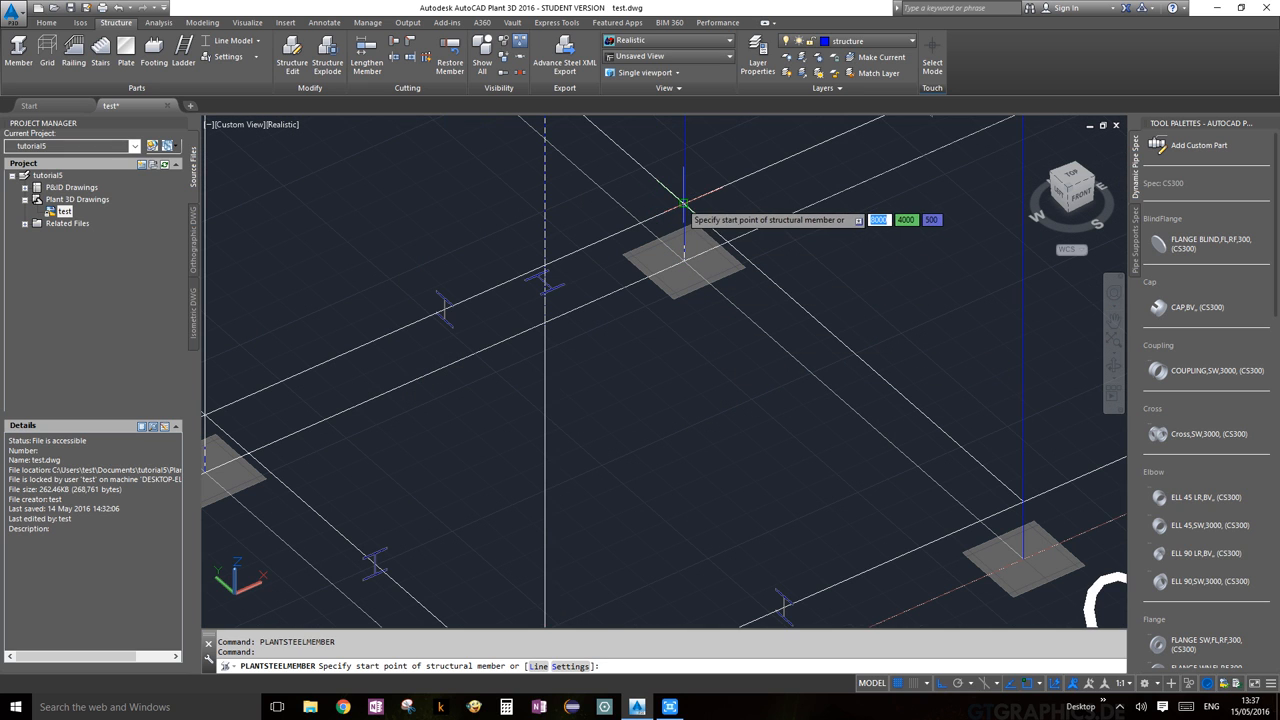
left_click(685, 205)
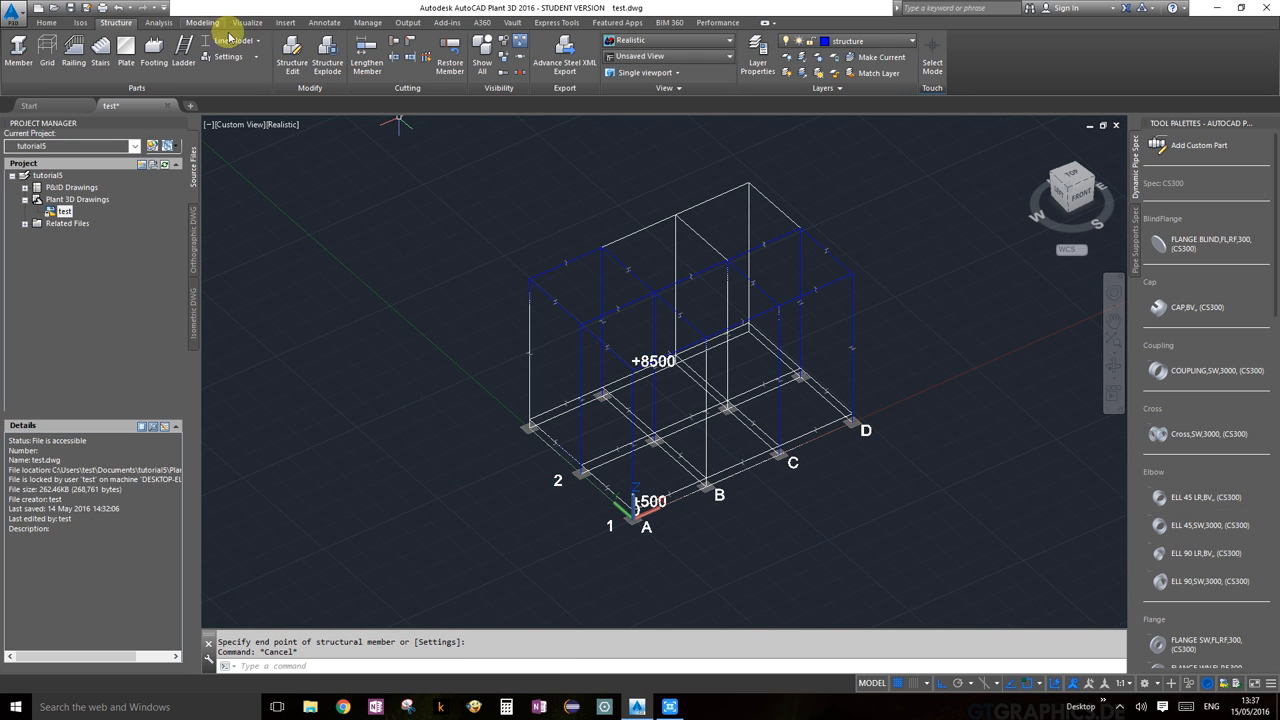
Step: Switch the display dropdown to Shape Model to show bottom beams as solid profiles
left_click(237, 40)
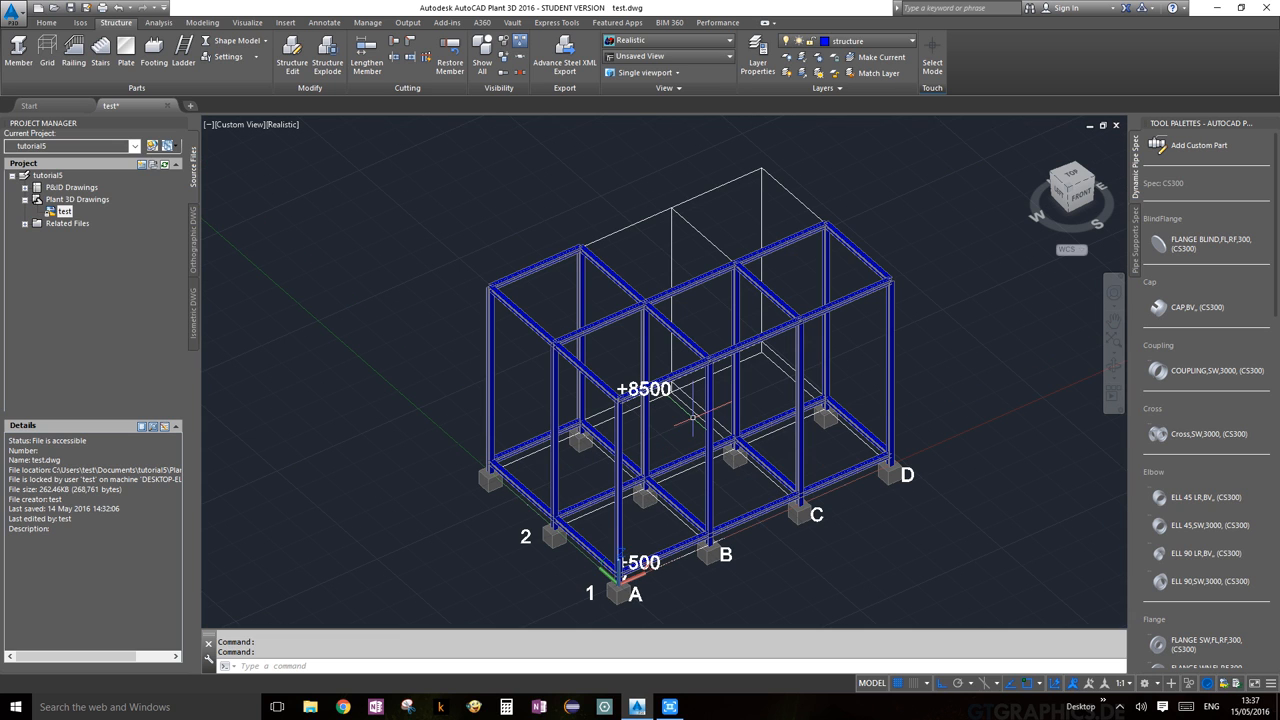
mouse_move(783, 417)
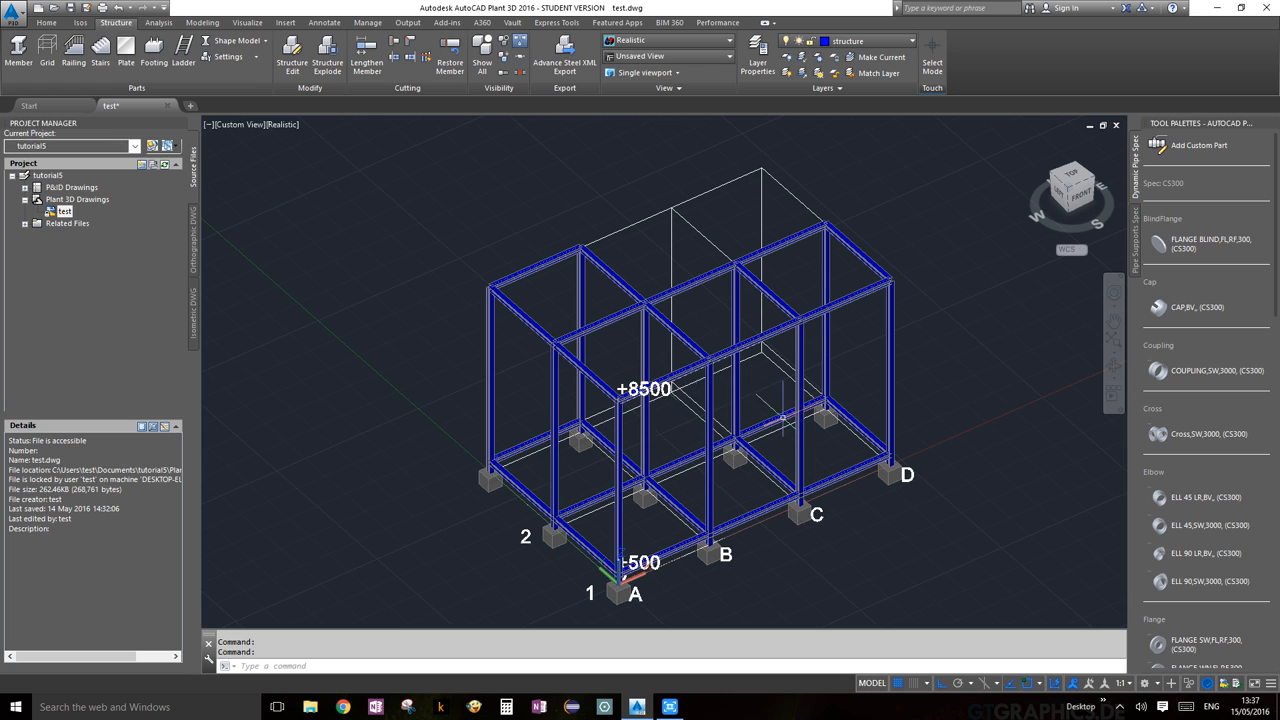